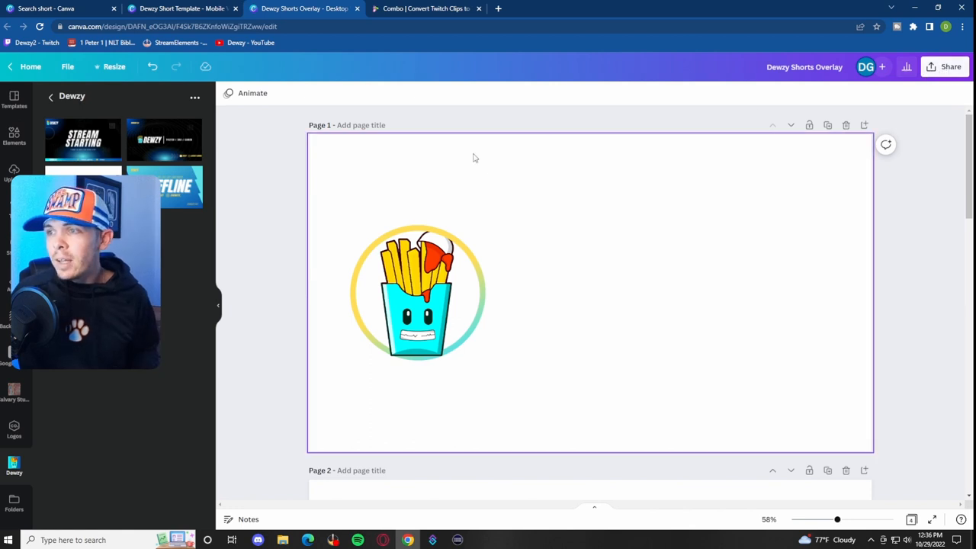
- Browse the Text presets, try the GLOW text style, then delete it
{"action": "left_click", "coordinate": [418, 292]}
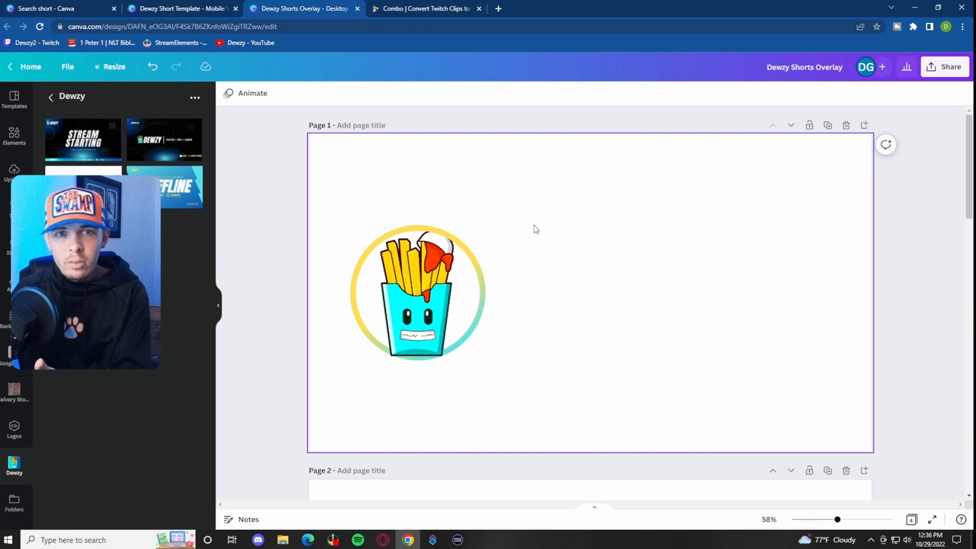
{"action": "mouse_move", "coordinate": [608, 261]}
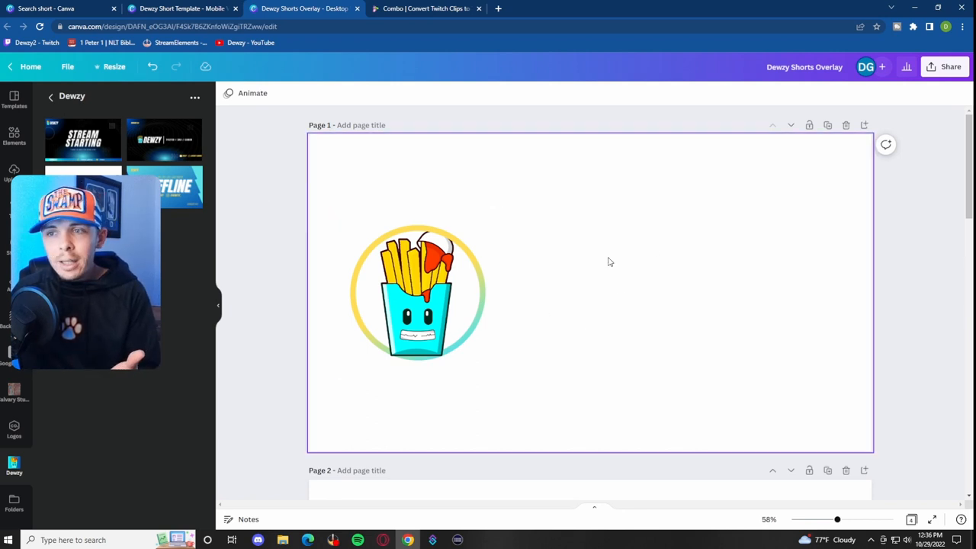
{"action": "left_click", "coordinate": [417, 292]}
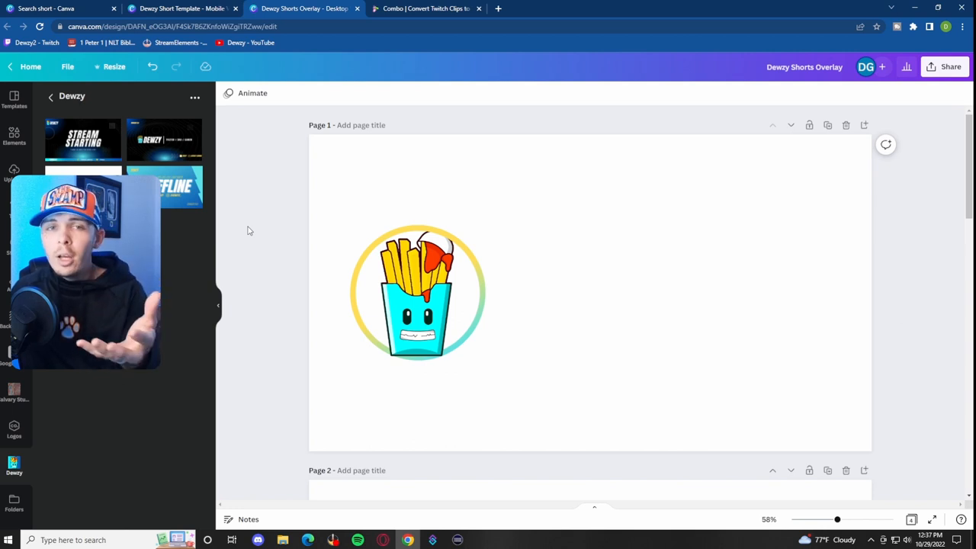
{"action": "left_click", "coordinate": [420, 292]}
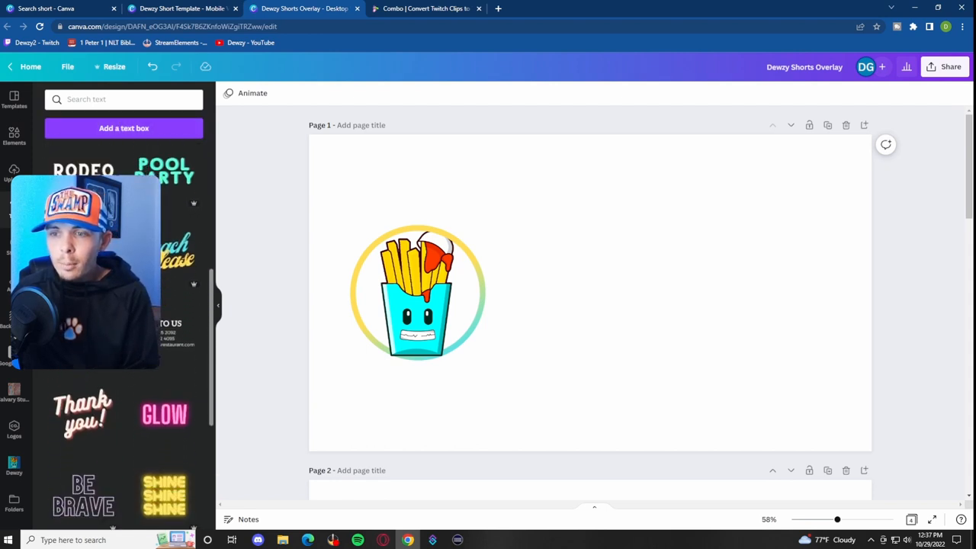
{"action": "scroll", "scroll_direction": "down", "scroll_amount": 3}
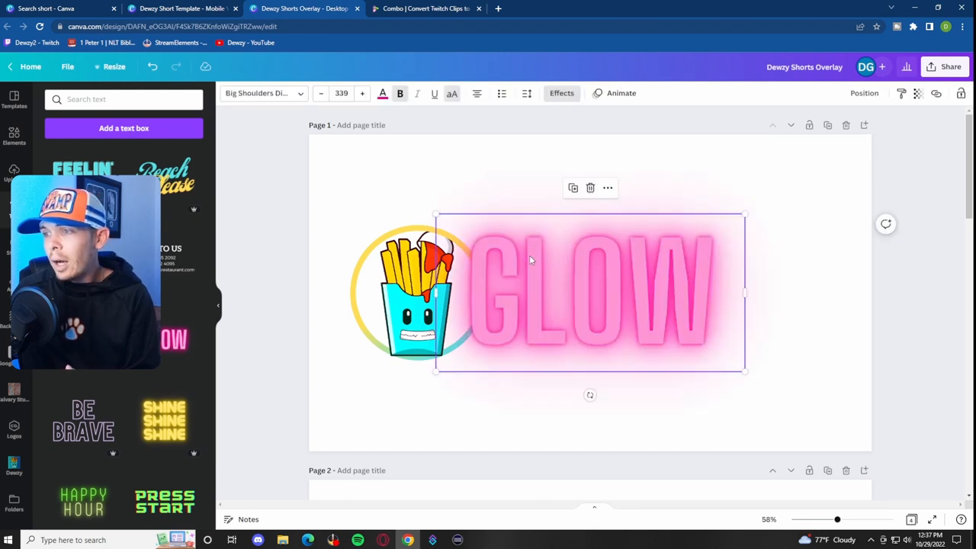
{"action": "left_click", "coordinate": [382, 93]}
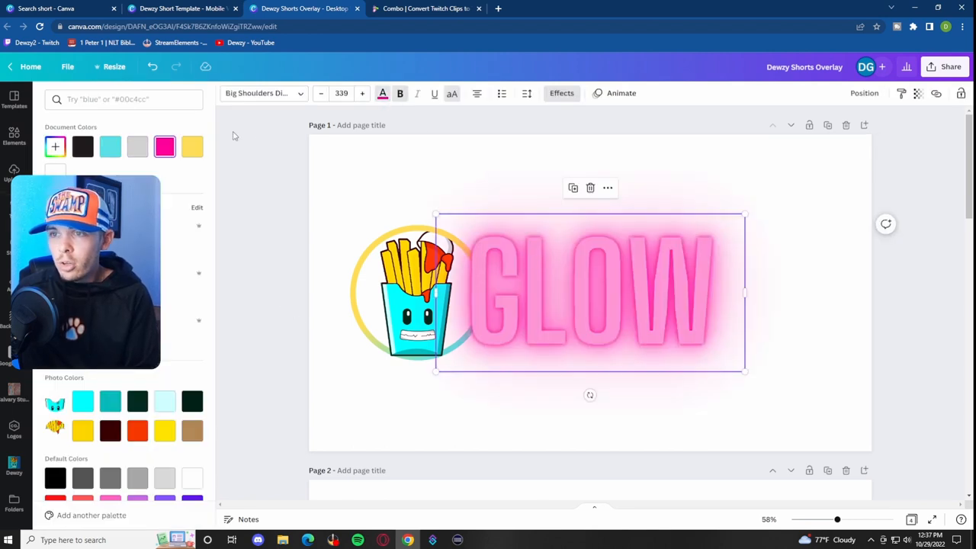
{"action": "left_click", "coordinate": [561, 92]}
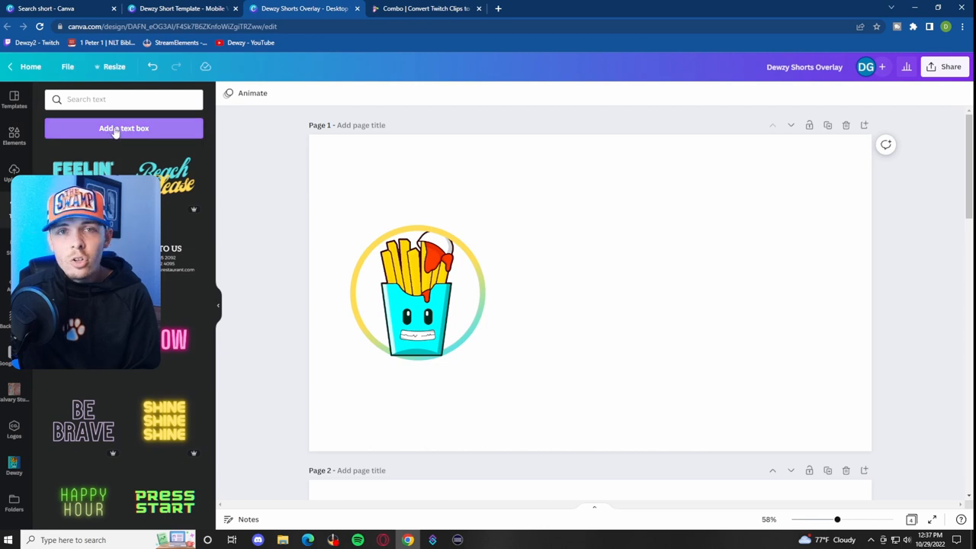
- Add a text box and replace its placeholder with TWITCH.TV/DEWZY2
{"action": "left_click", "coordinate": [124, 128]}
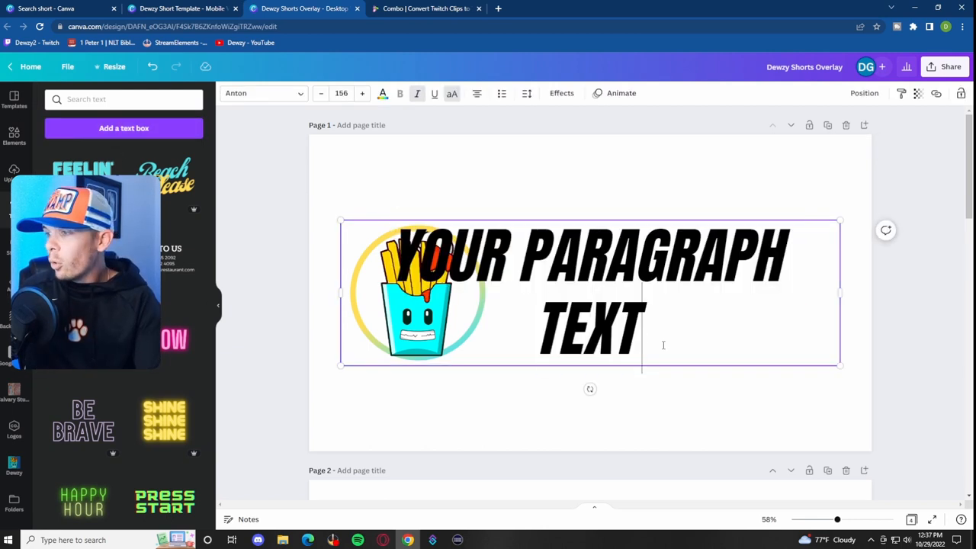
{"action": "triple_click", "coordinate": [591, 293]}
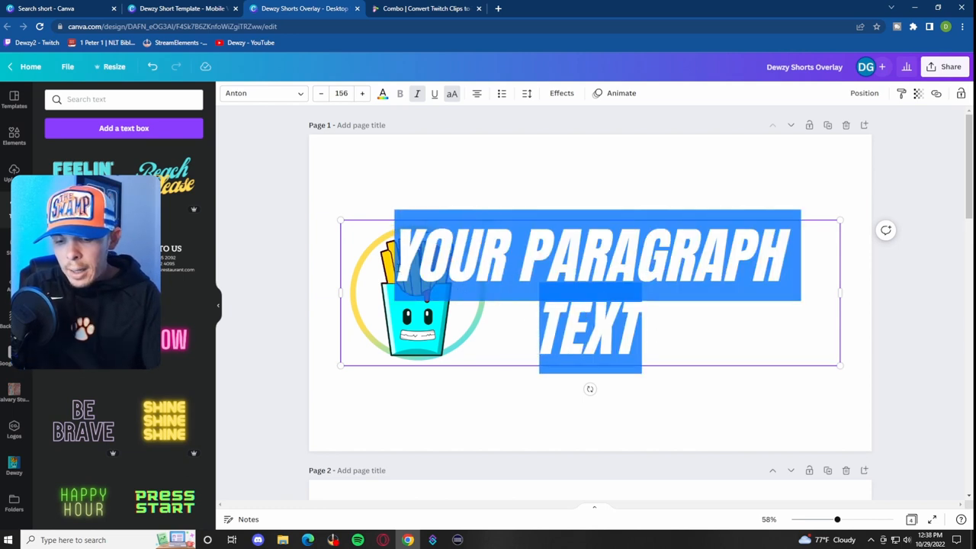
{"action": "type", "text": "TWITCH.TV/DEWZY2"}
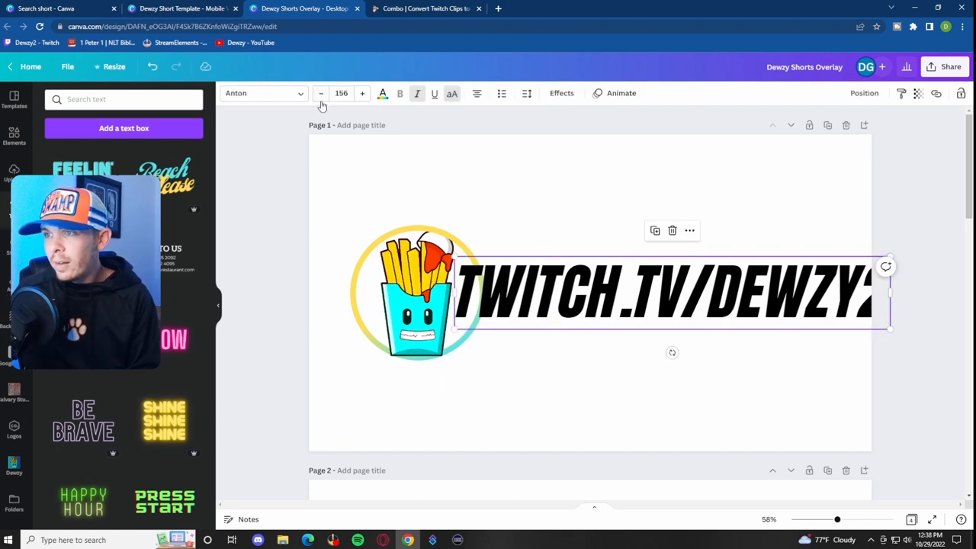
- Resize the TWITCH.TV/DEWZY2 text, trying 80 and 144 before settling on 135
{"action": "left_click", "coordinate": [341, 93]}
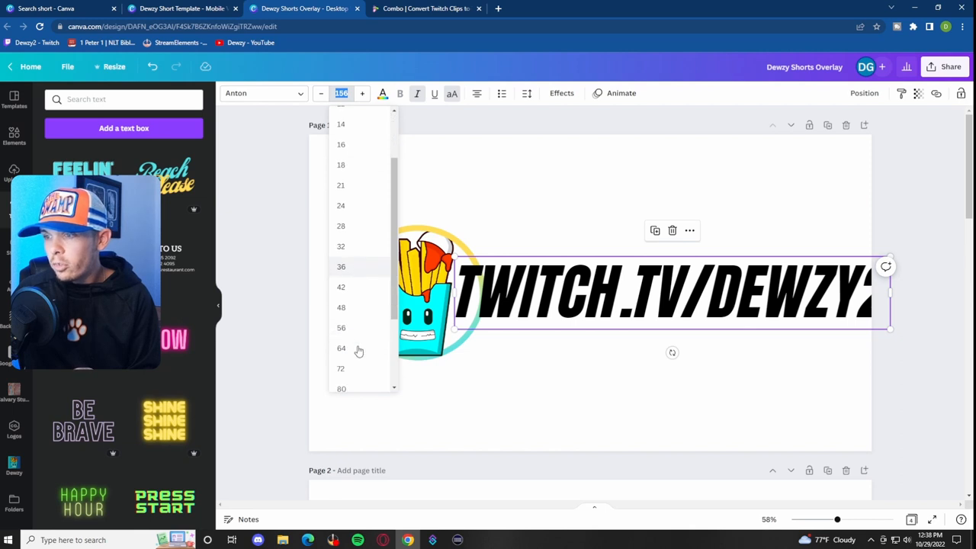
{"action": "scroll", "scroll_direction": "down", "scroll_amount": 3}
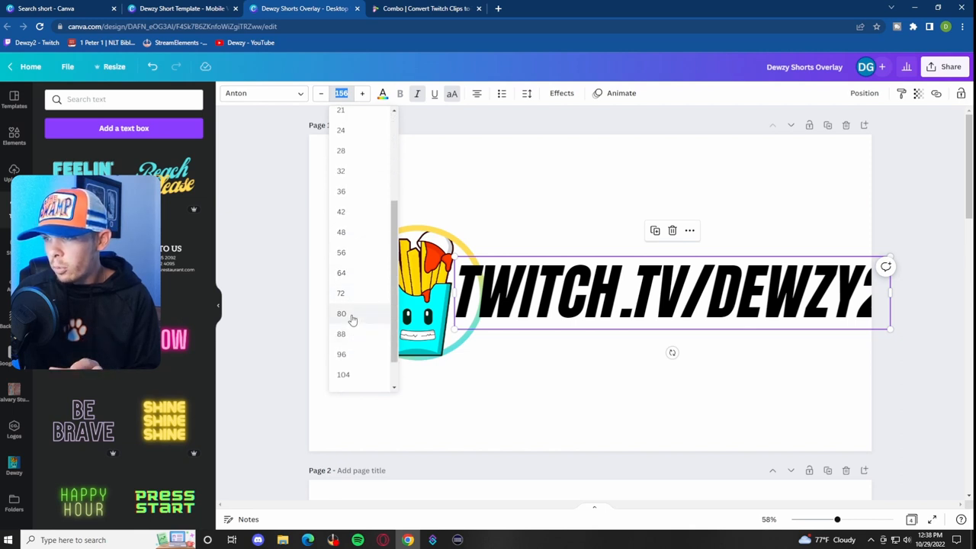
{"action": "left_click", "coordinate": [341, 313]}
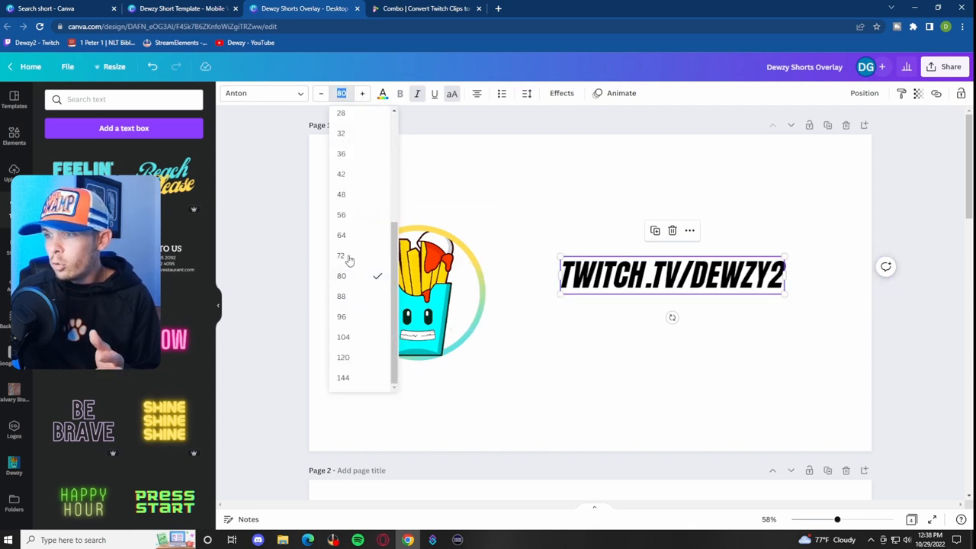
{"action": "left_click", "coordinate": [343, 377]}
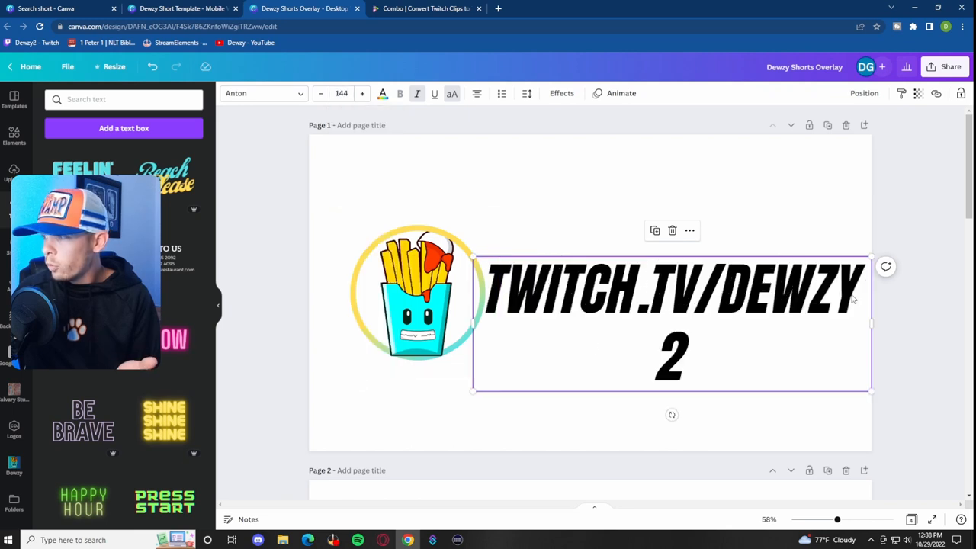
{"action": "left_click", "coordinate": [320, 93]}
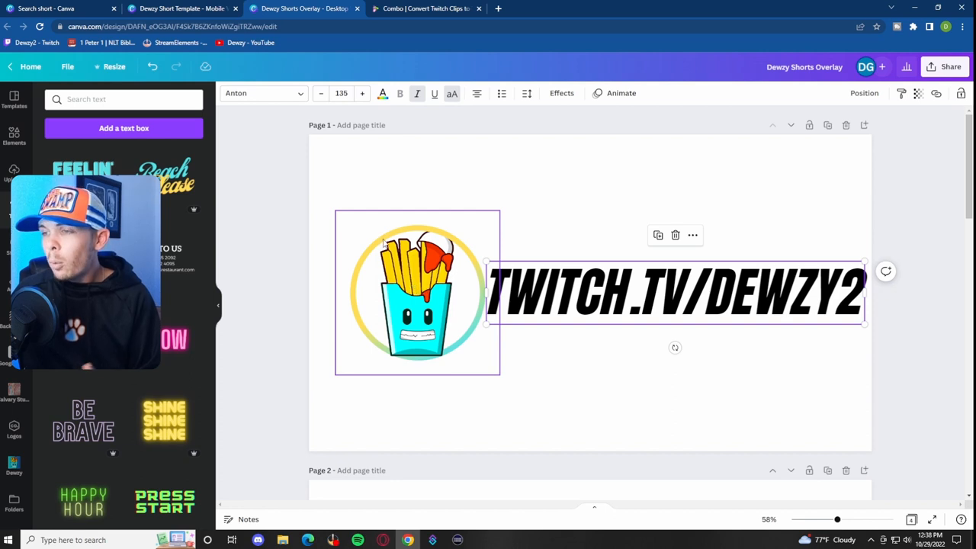
- Scale down the fries logo and nudge it against the text's left end
{"action": "left_click", "coordinate": [417, 292]}
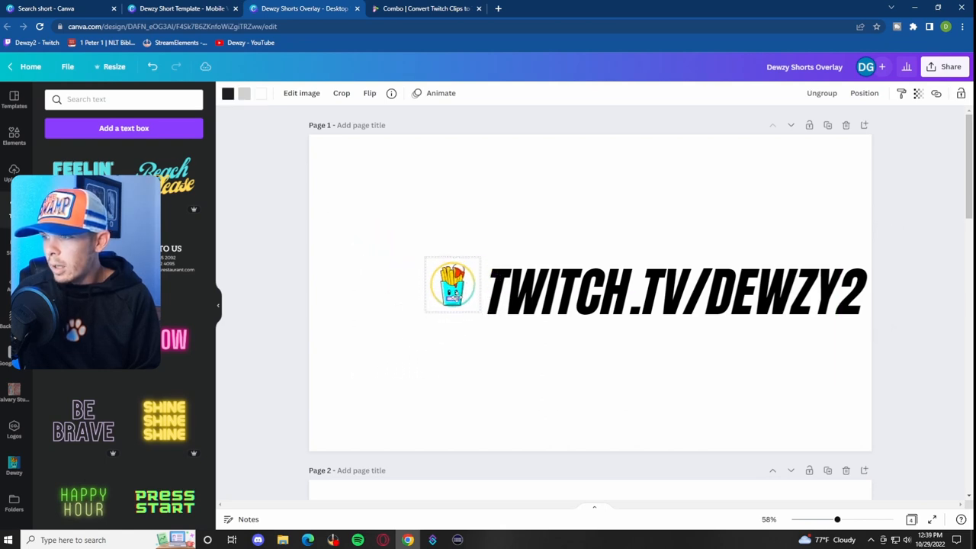
{"action": "left_click", "coordinate": [452, 285]}
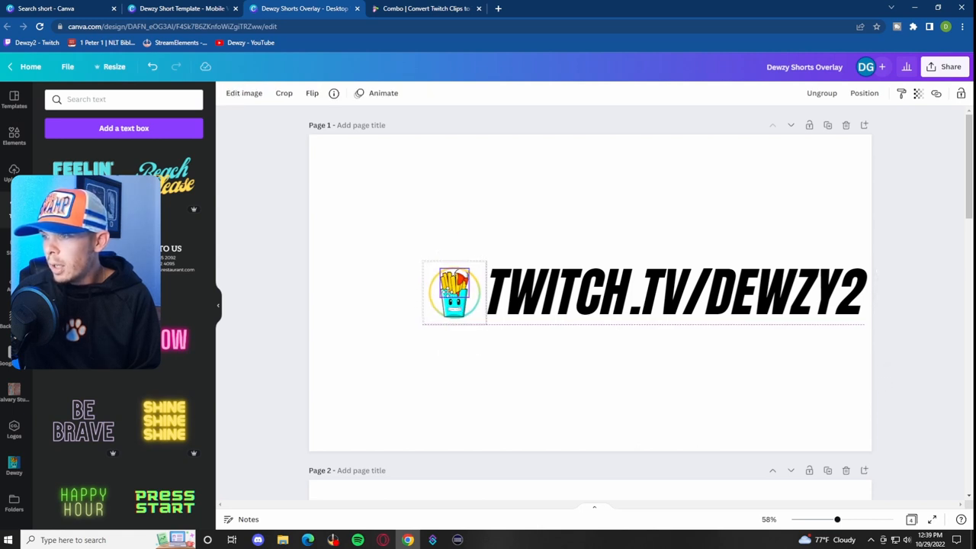
{"action": "left_click", "coordinate": [452, 296]}
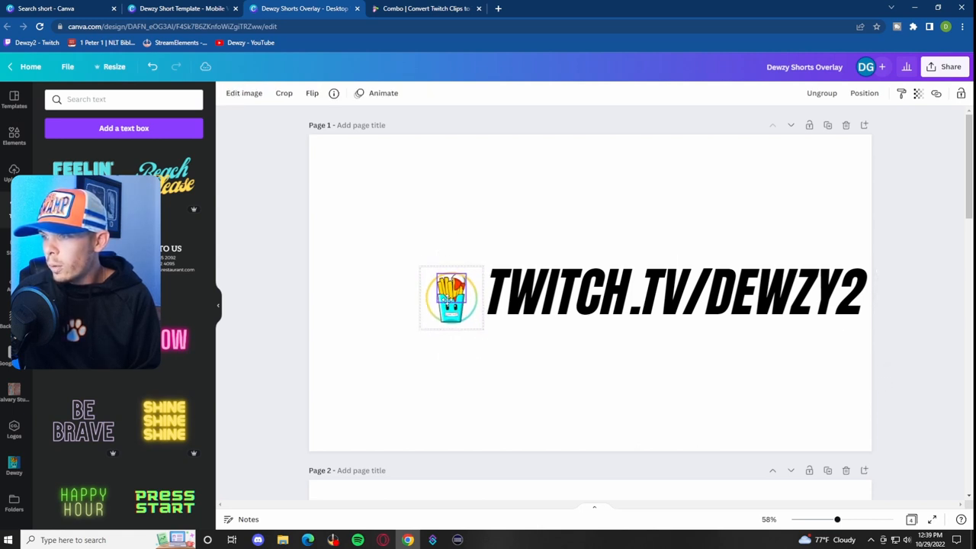
{"action": "left_click", "coordinate": [450, 296]}
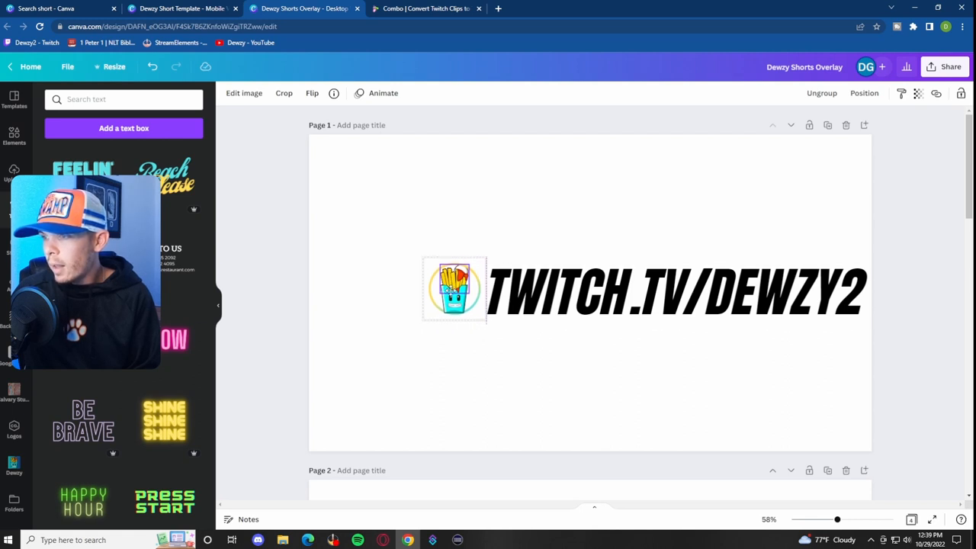
{"action": "left_click", "coordinate": [454, 290]}
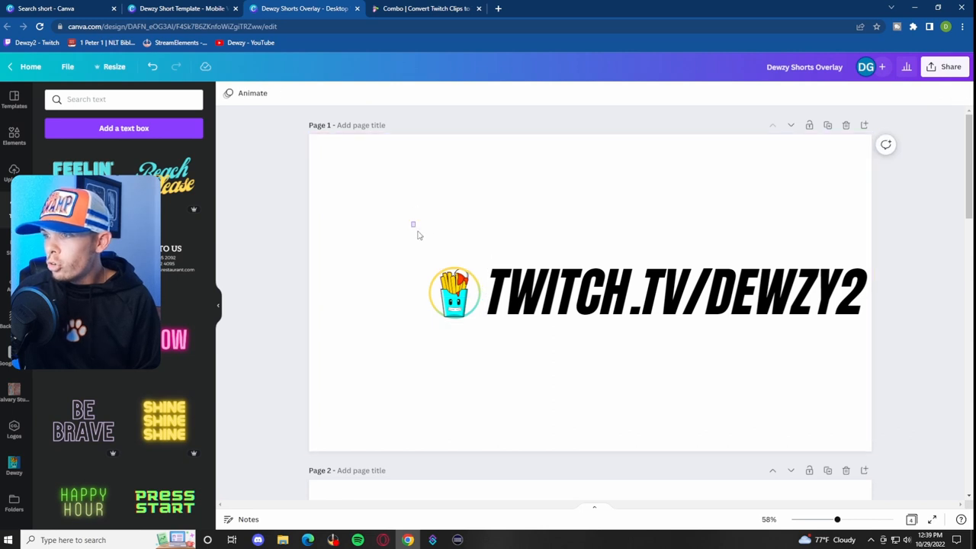
- Select the fries logo and text together and Group them
{"action": "left_click", "coordinate": [671, 292]}
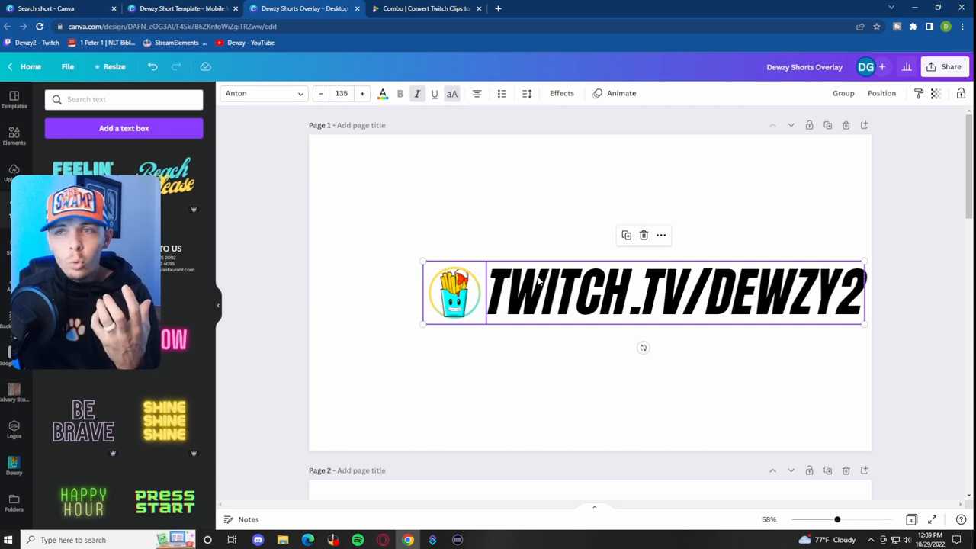
{"action": "mouse_move", "coordinate": [571, 190]}
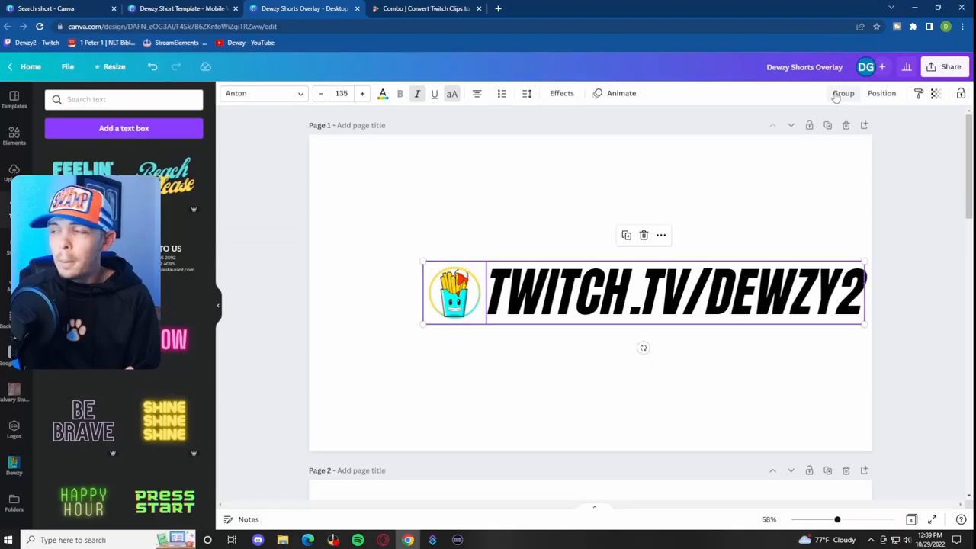
{"action": "left_click", "coordinate": [843, 93]}
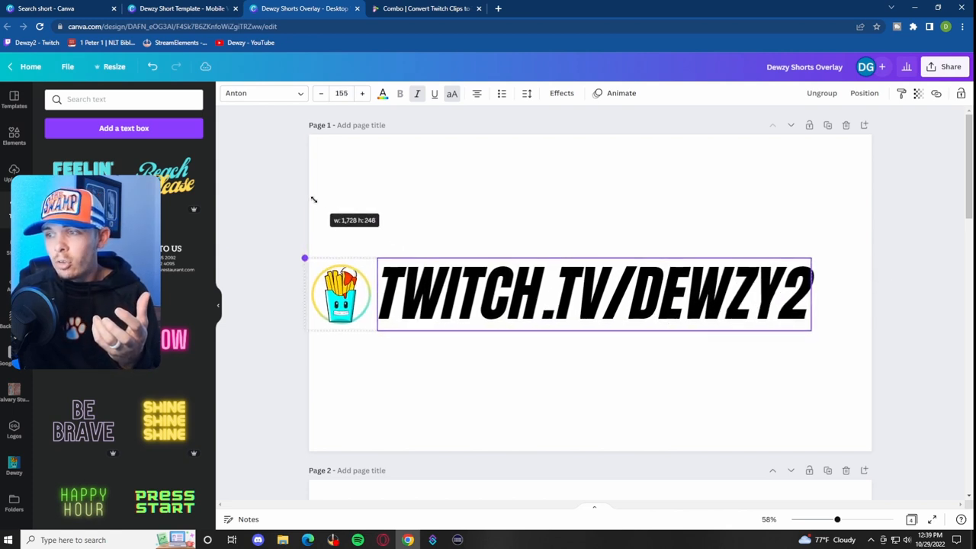
- Drag to enlarge the grouped logo-and-text banner across the page
{"action": "left_click_drag", "start_coordinate": [305, 257], "coordinate": [345, 263]}
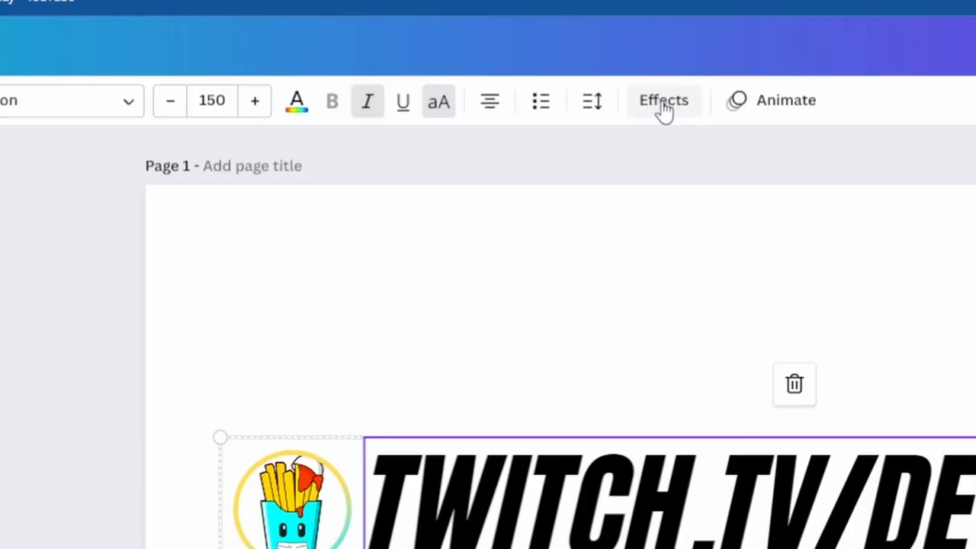
- Apply an outline effect to the text, trying yellow and blue before light cyan
{"action": "left_click", "coordinate": [663, 100]}
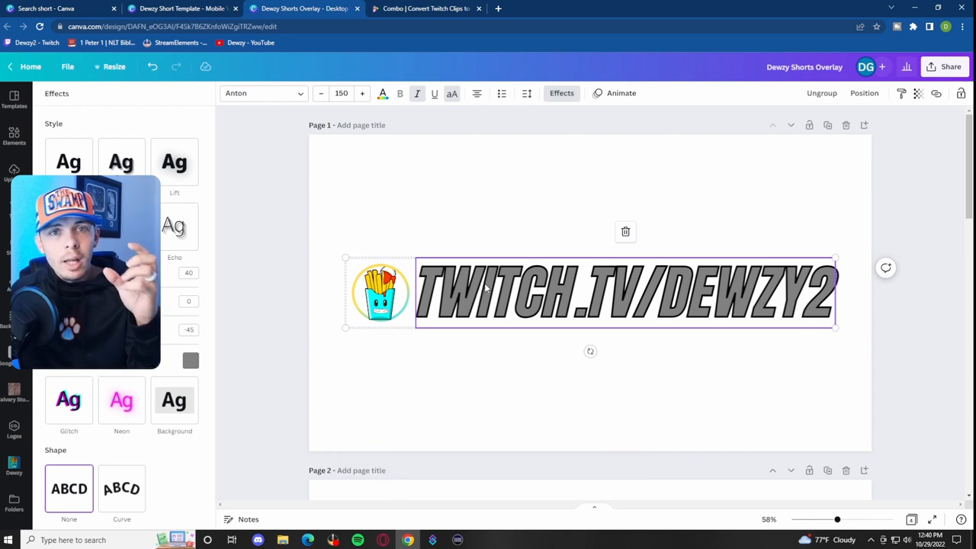
{"action": "mouse_move", "coordinate": [252, 321]}
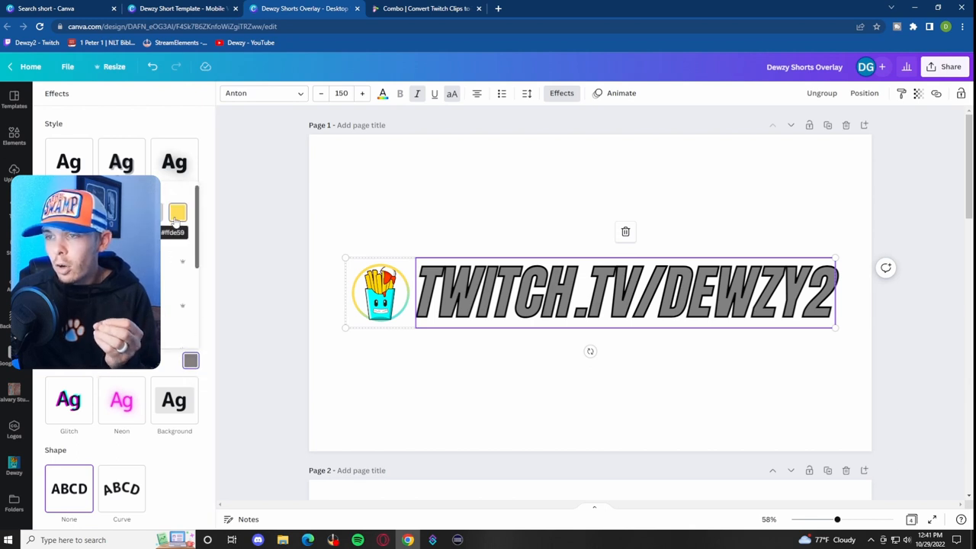
{"action": "left_click", "coordinate": [177, 212]}
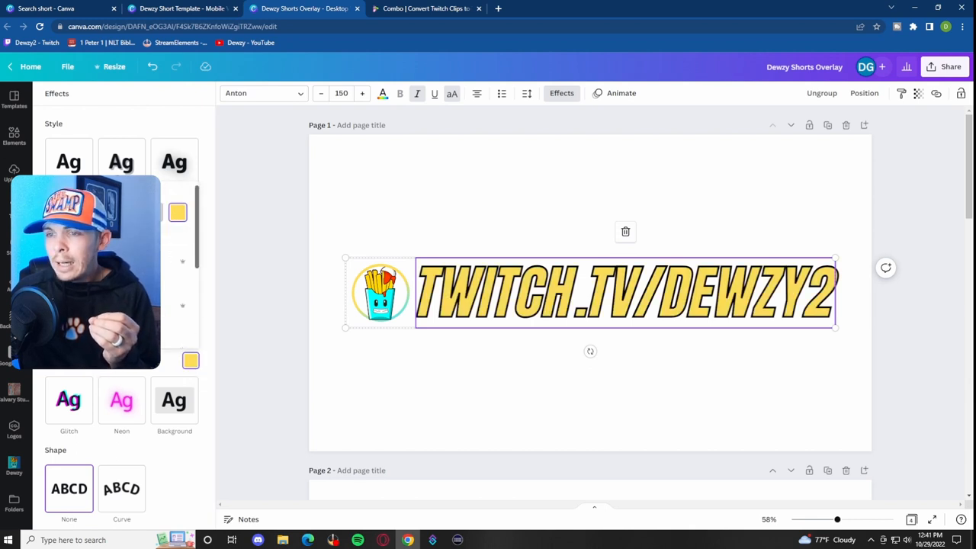
{"action": "left_click", "coordinate": [177, 285]}
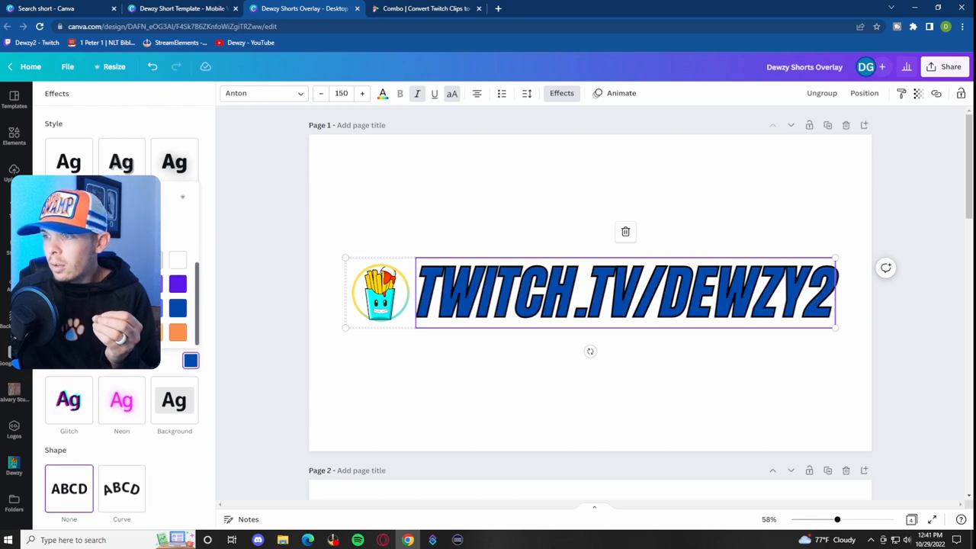
{"action": "left_click", "coordinate": [191, 360]}
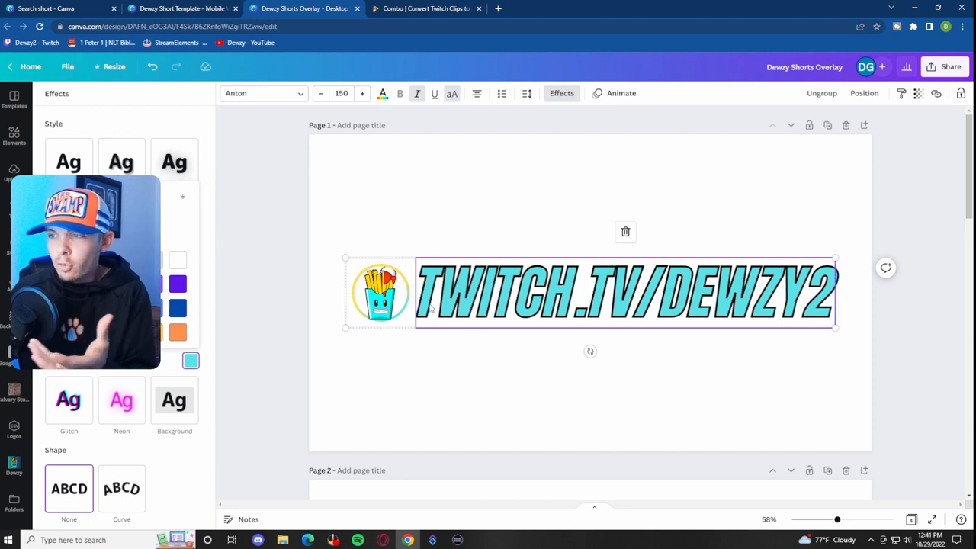
{"action": "mouse_move", "coordinate": [238, 242]}
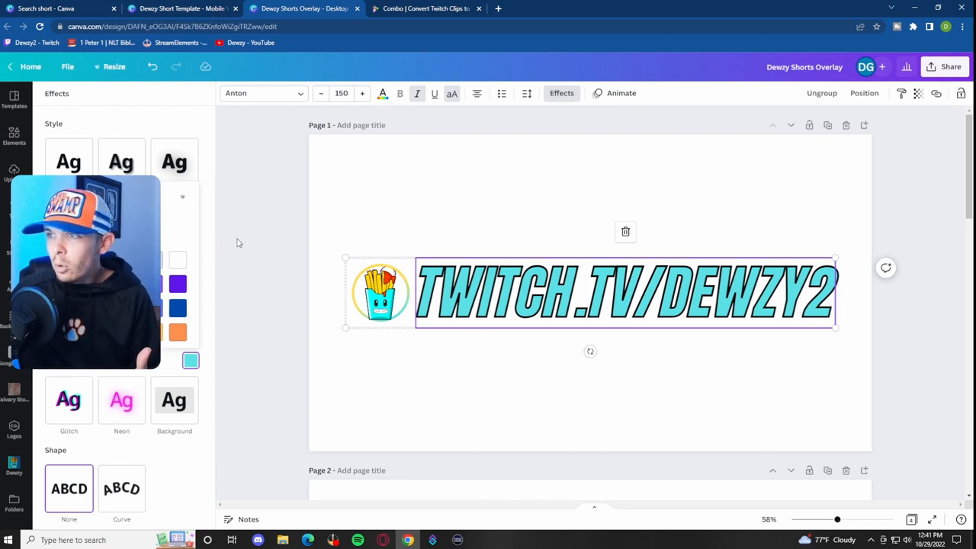
{"action": "mouse_move", "coordinate": [381, 93]}
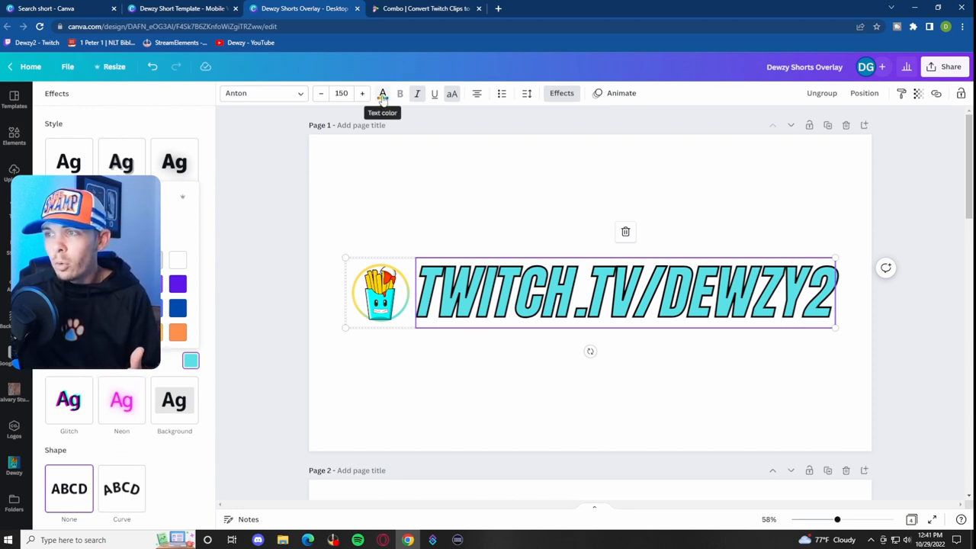
- Recolour the TWITCH.TV/DEWZY2 text with the yellow Document Colors swatch
{"action": "left_click", "coordinate": [382, 93]}
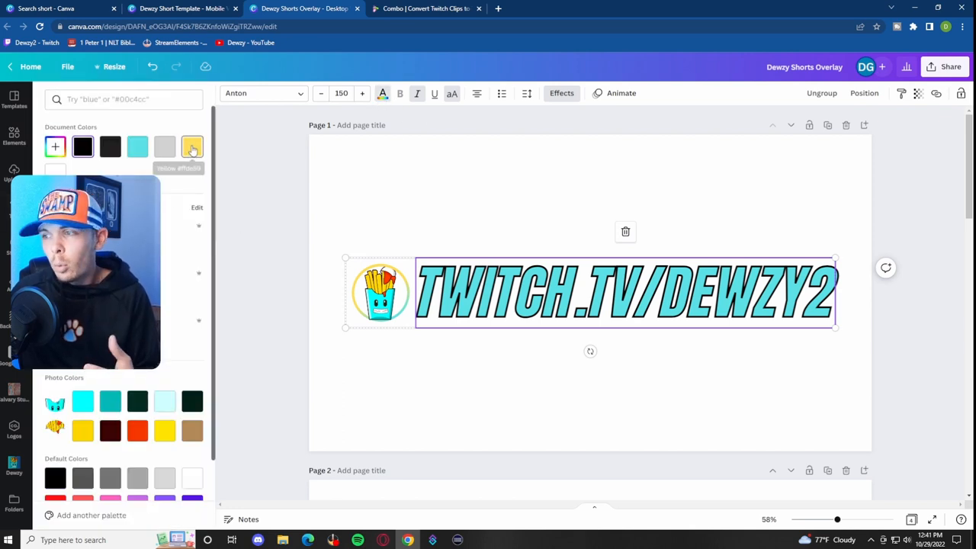
{"action": "left_click", "coordinate": [192, 146]}
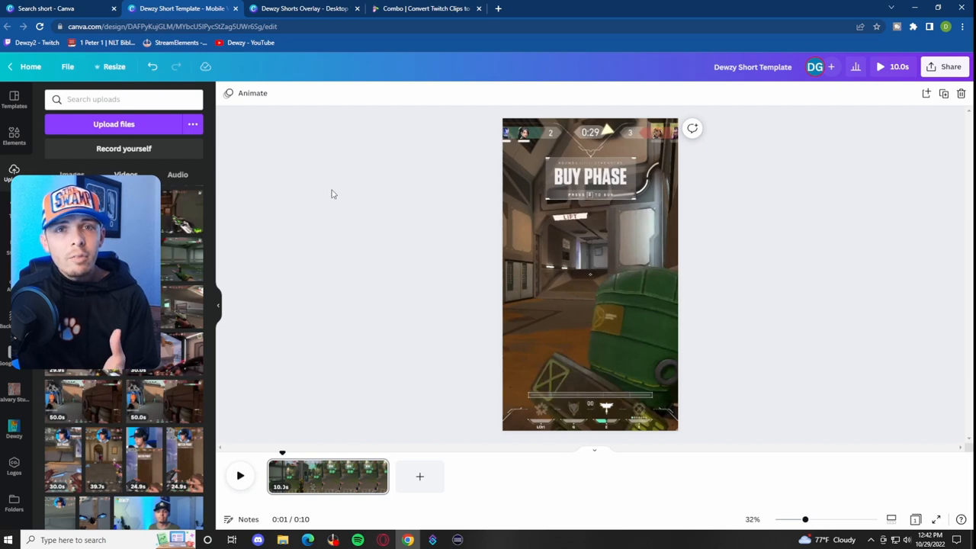
{"action": "mouse_move", "coordinate": [327, 193]}
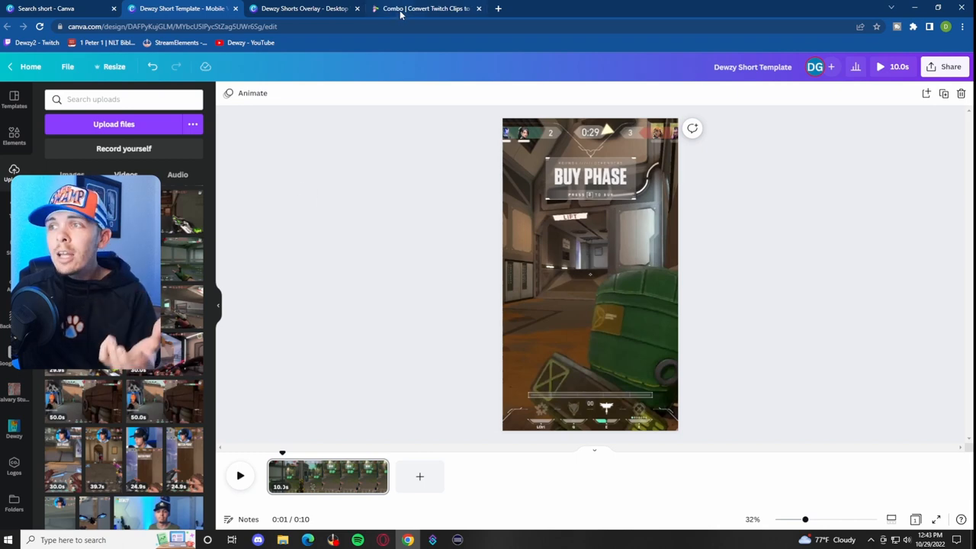
- Switch to the Combo tab to view the Library of Twitch clips
{"action": "left_click", "coordinate": [423, 9]}
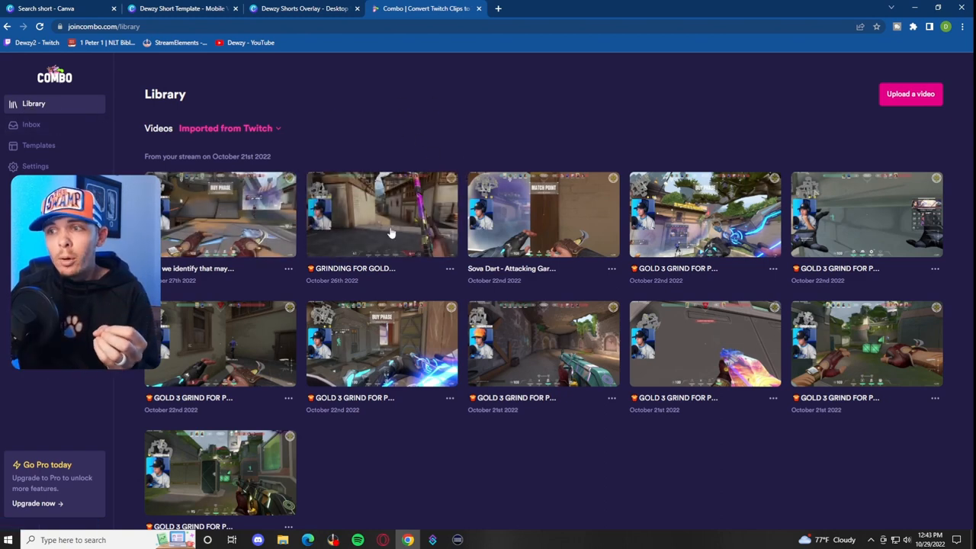
{"action": "mouse_move", "coordinate": [347, 296]}
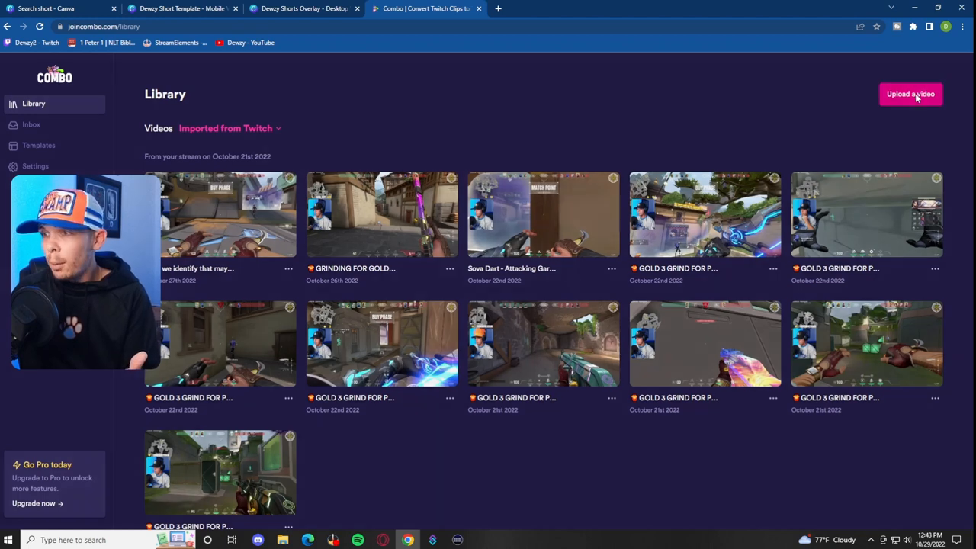
{"action": "left_click", "coordinate": [910, 94]}
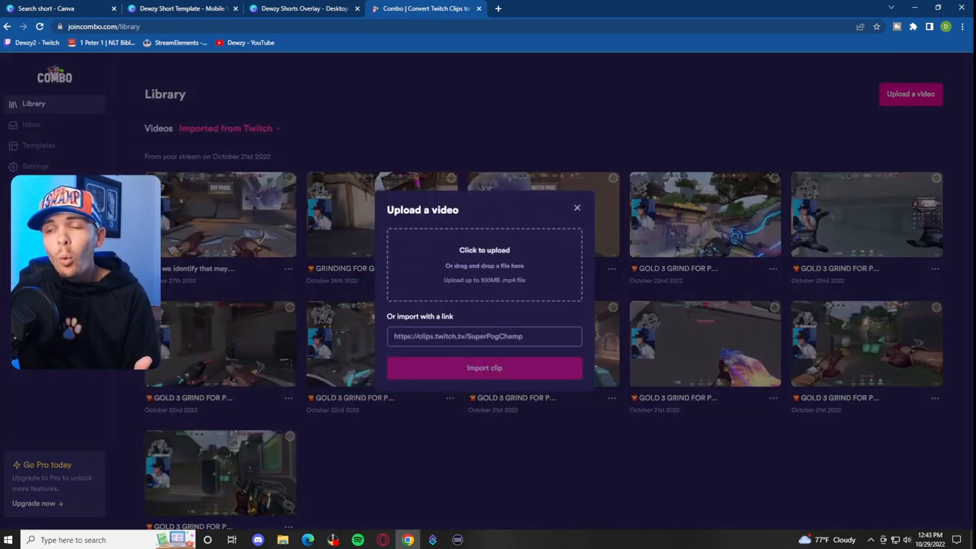
{"action": "left_click", "coordinate": [484, 335]}
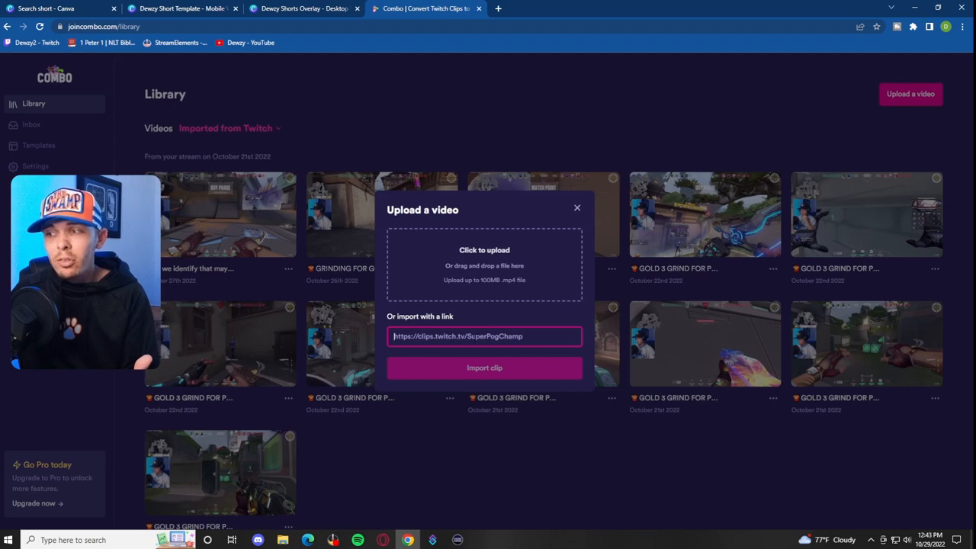
{"action": "mouse_move", "coordinate": [561, 275]}
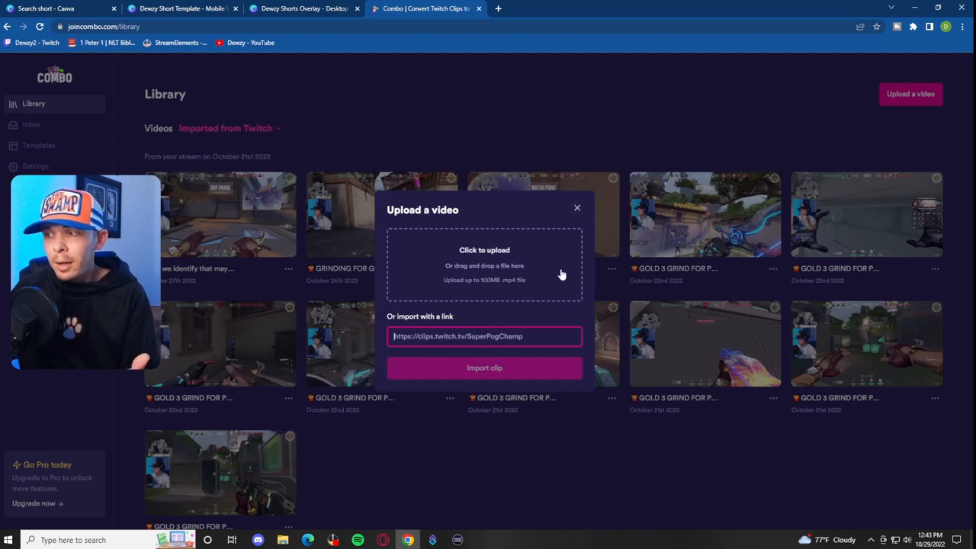
{"action": "left_click", "coordinate": [577, 207]}
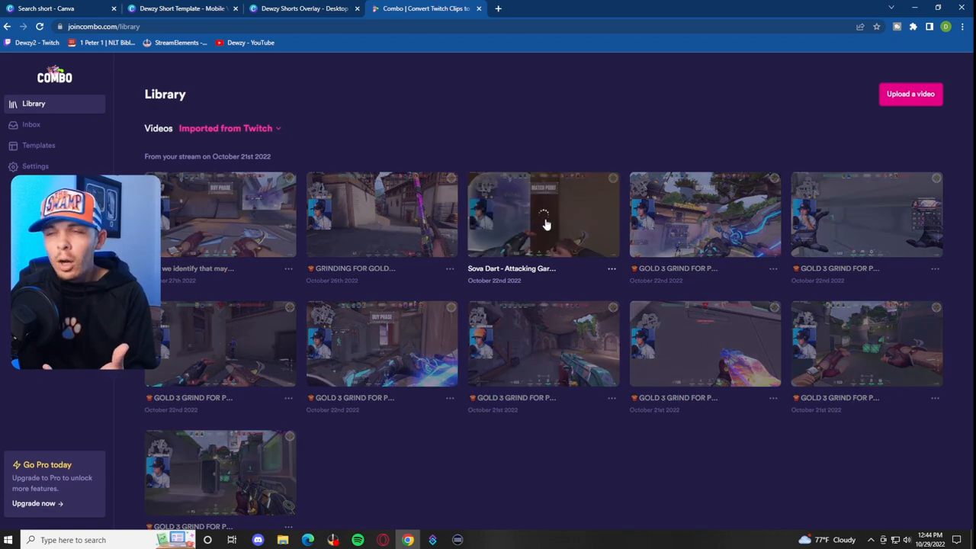
- Open the Sova Dart - Attacking Garage - Haven clip and pick the Facecam layout
{"action": "left_click", "coordinate": [543, 214]}
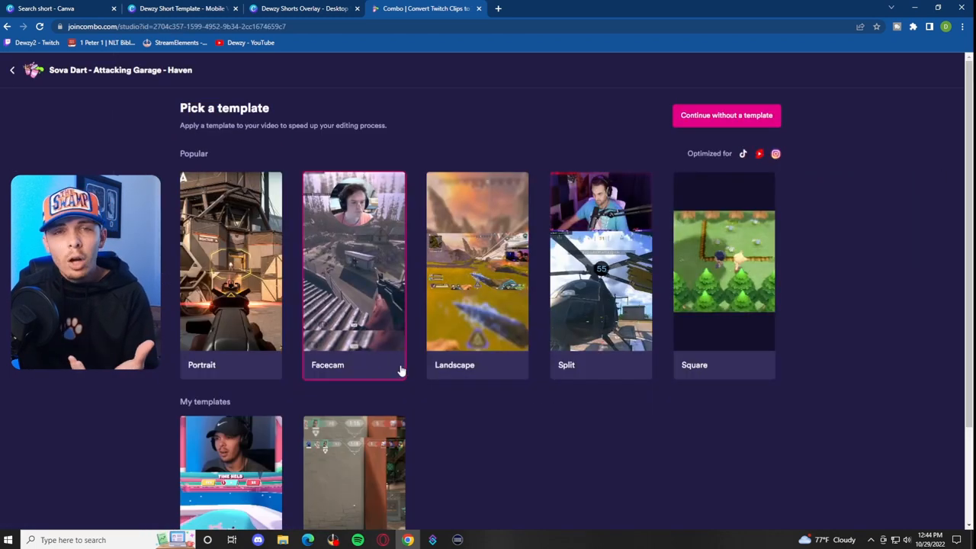
{"action": "scroll", "scroll_direction": "down", "scroll_amount": 3}
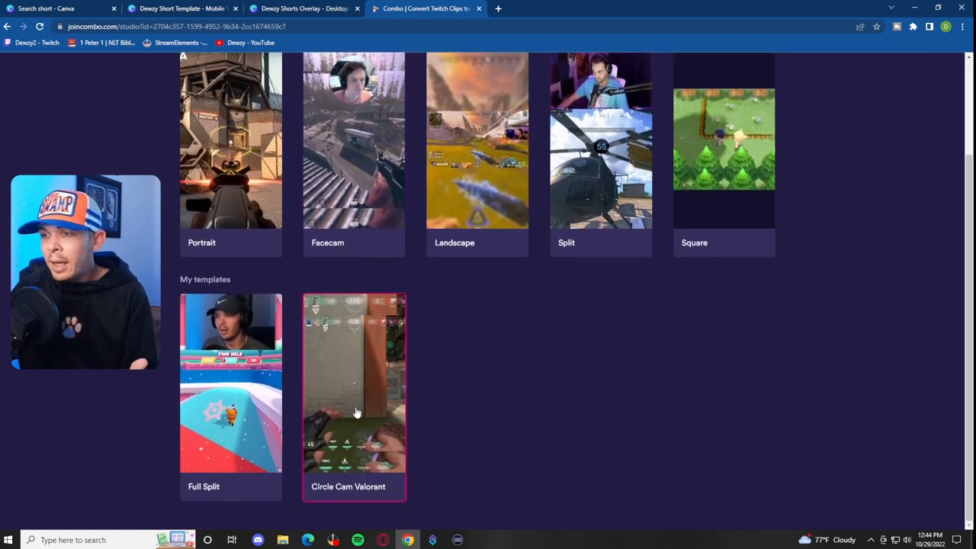
{"action": "scroll", "scroll_direction": "up", "scroll_amount": 3}
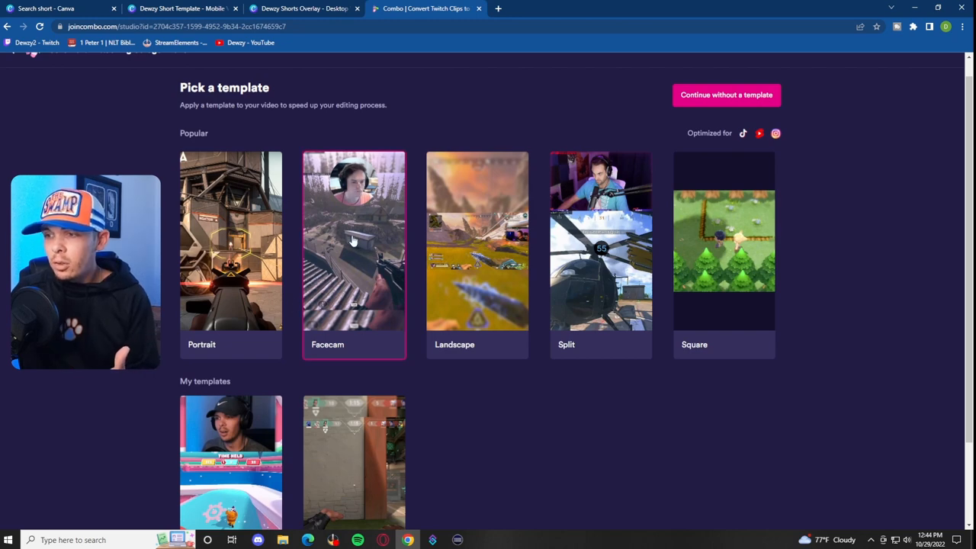
{"action": "left_click", "coordinate": [353, 240]}
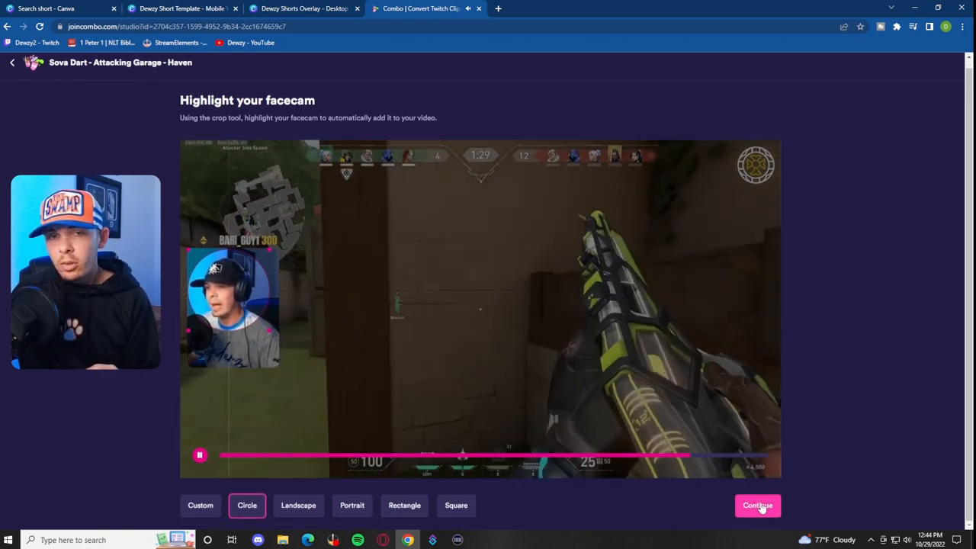
- Confirm the circular facecam crop to enter Combo's editor with the vertical Sova Dart clip
{"action": "left_click", "coordinate": [756, 504]}
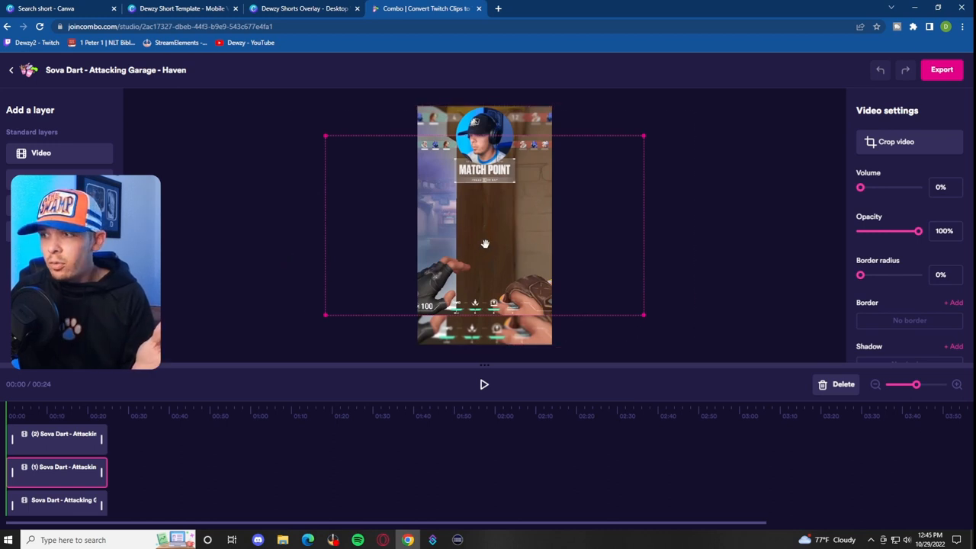
{"action": "mouse_move", "coordinate": [494, 182]}
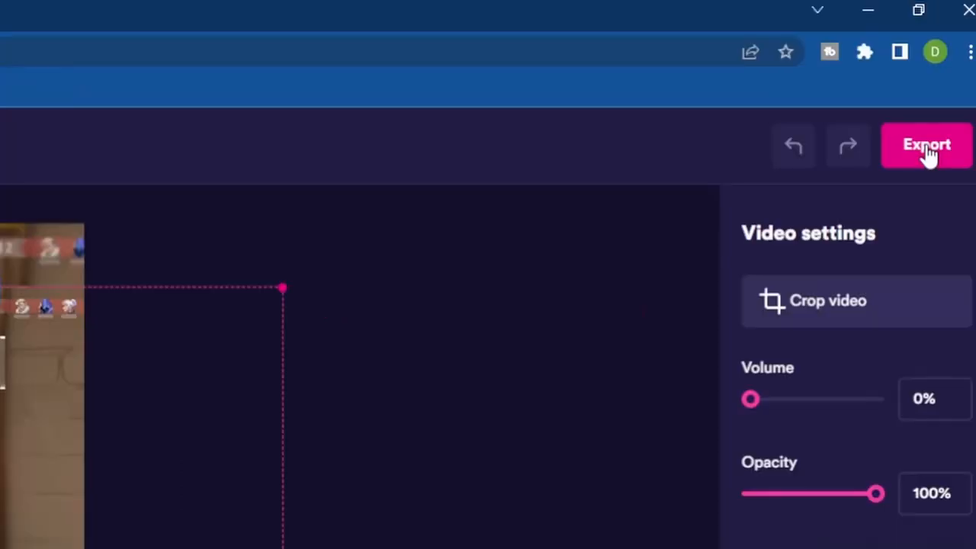
- Export the finished vertical Sova Dart clip and exit the Combo studio
{"action": "left_click", "coordinate": [926, 145]}
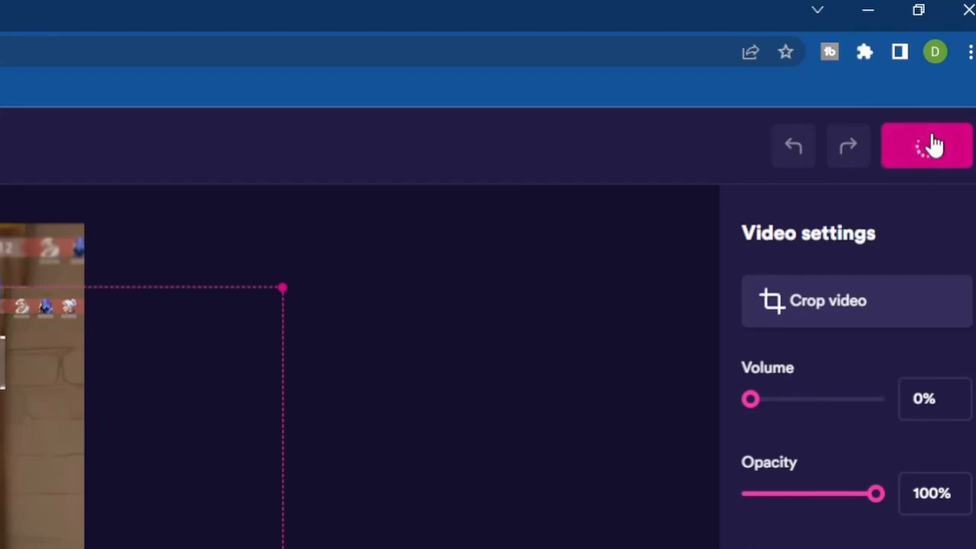
{"action": "left_click", "coordinate": [926, 146]}
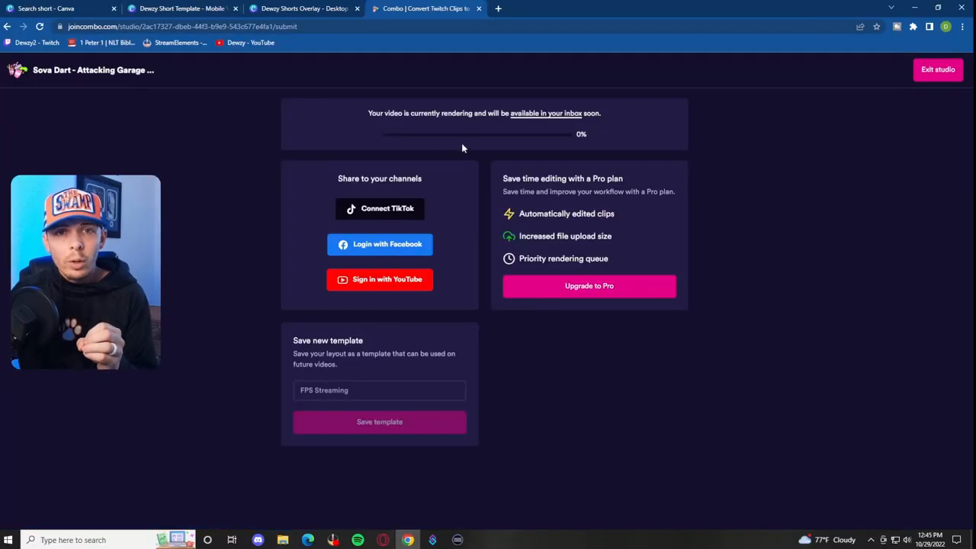
{"action": "left_click", "coordinate": [34, 103]}
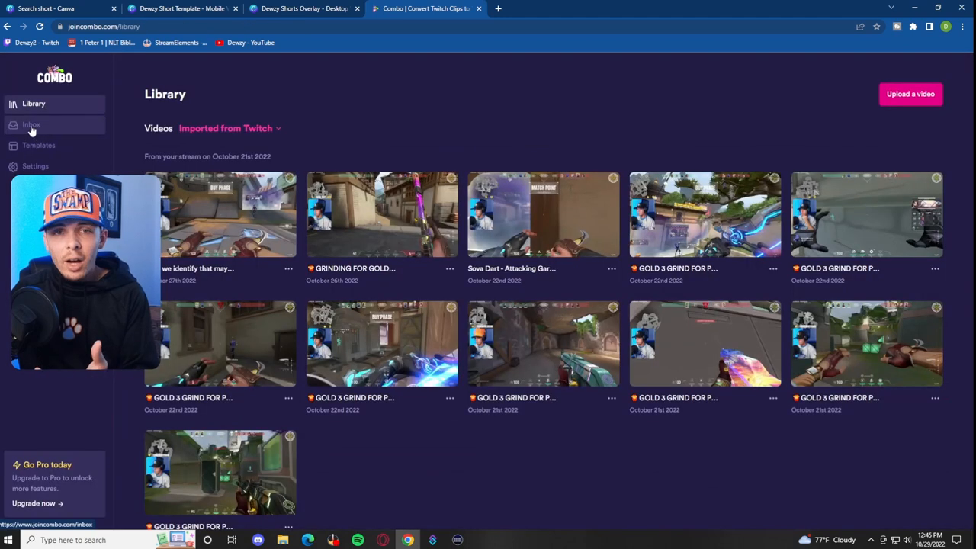
{"action": "mouse_move", "coordinate": [137, 119]}
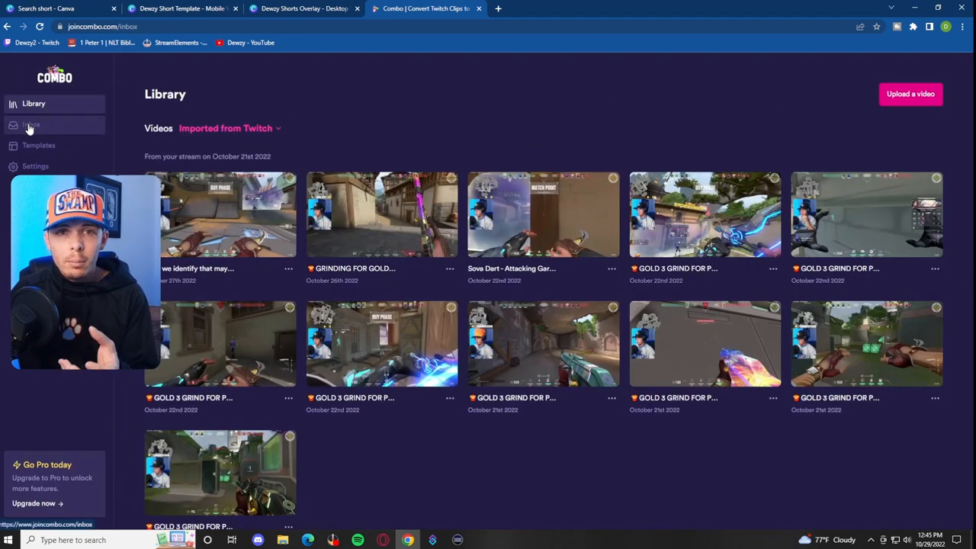
- Download the match-point clip as MP4 from the Combo inbox
{"action": "left_click", "coordinate": [31, 124]}
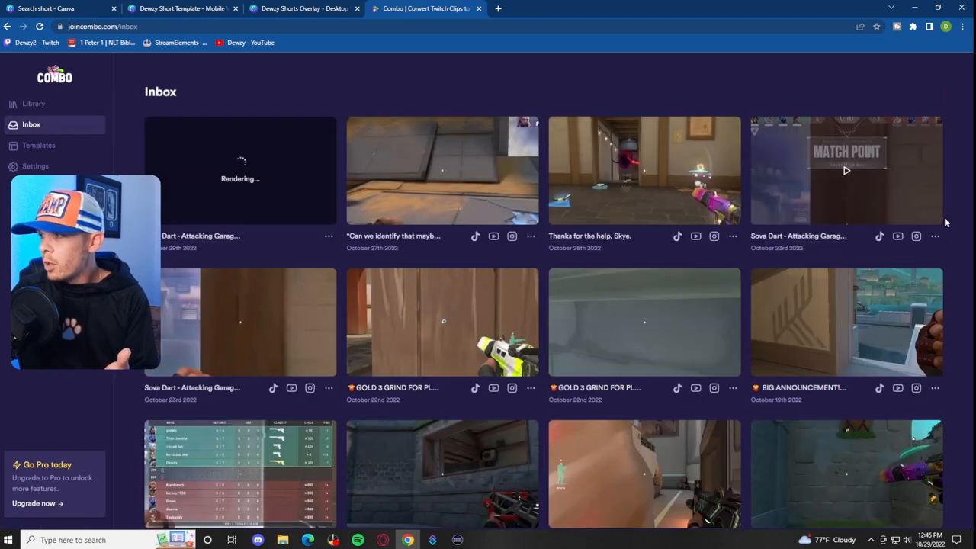
{"action": "left_click", "coordinate": [935, 236]}
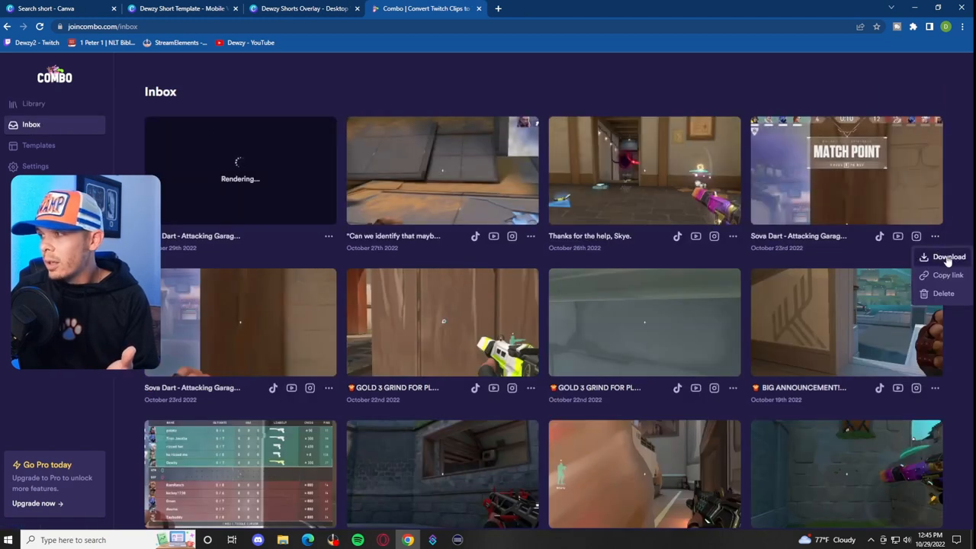
{"action": "left_click", "coordinate": [948, 256]}
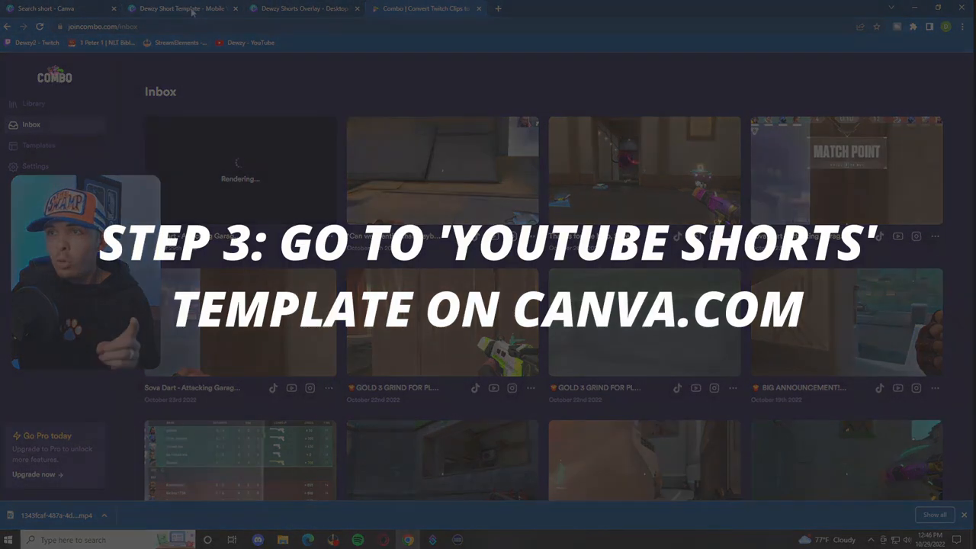
- Stretch the match-point clip to fill the Dewzy Short Template page, then switch to Dewzy Shorts Overlay
{"action": "left_click", "coordinate": [181, 9]}
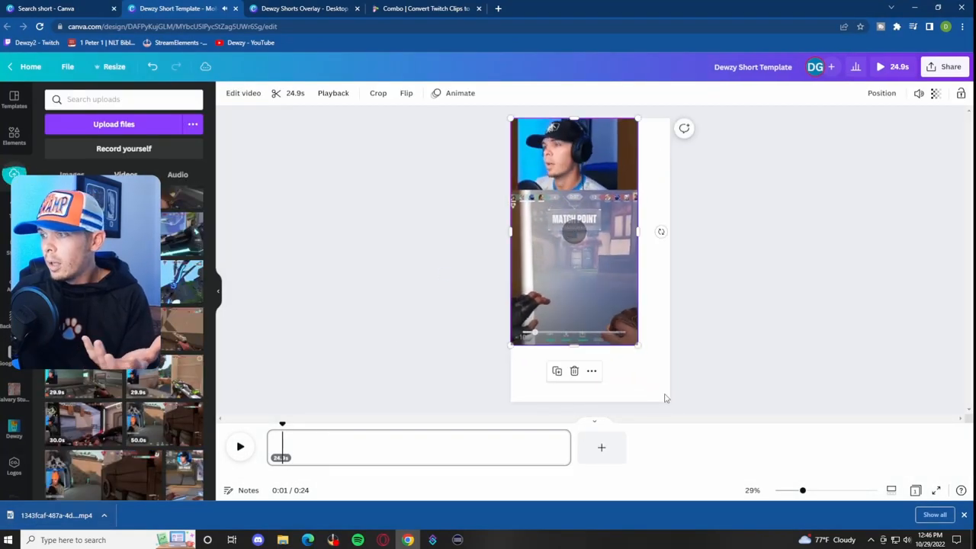
{"action": "left_click_drag", "start_coordinate": [637, 347], "coordinate": [667, 402]}
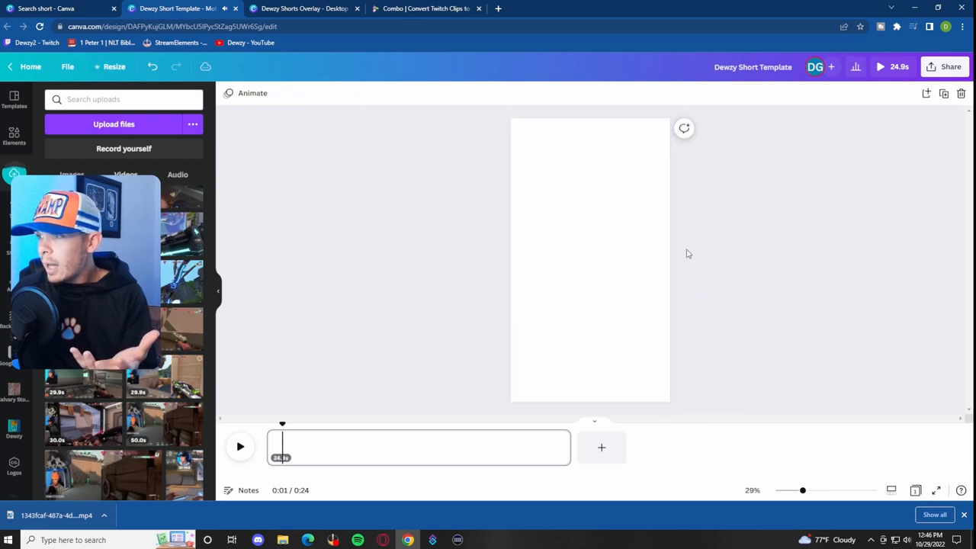
{"action": "left_click", "coordinate": [590, 259]}
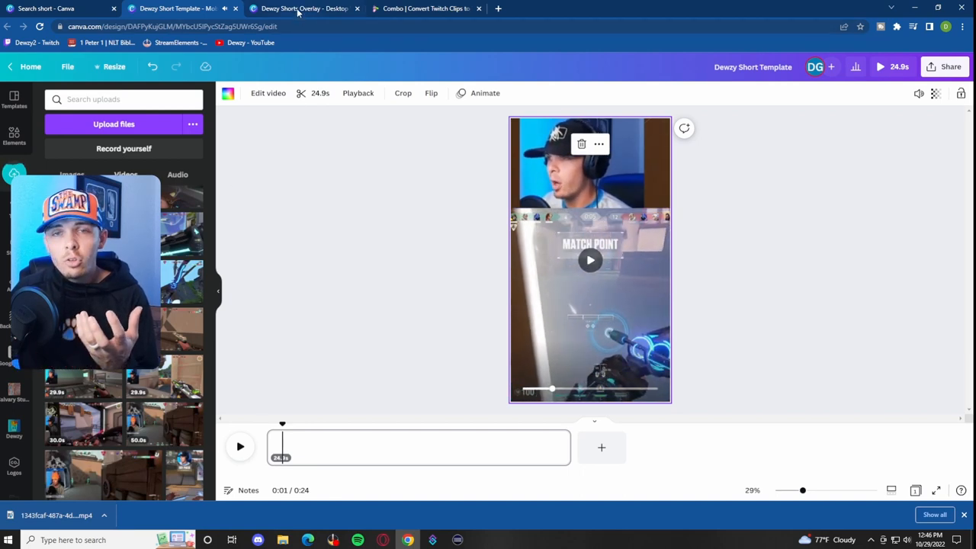
{"action": "left_click", "coordinate": [305, 8]}
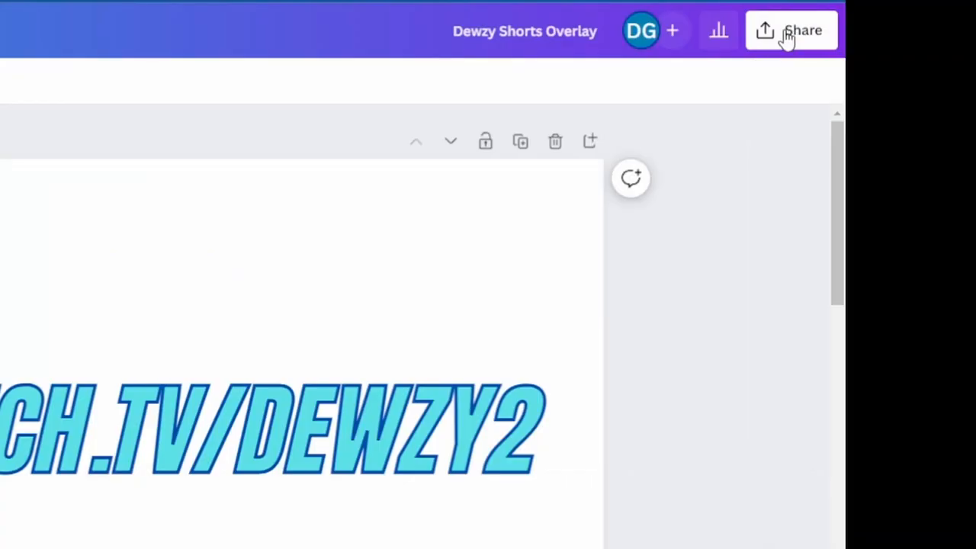
- Check the transparent-background download option for the TWITCH.TV/DEWZY2 overlay, then return to the Short Template
{"action": "left_click", "coordinate": [790, 30]}
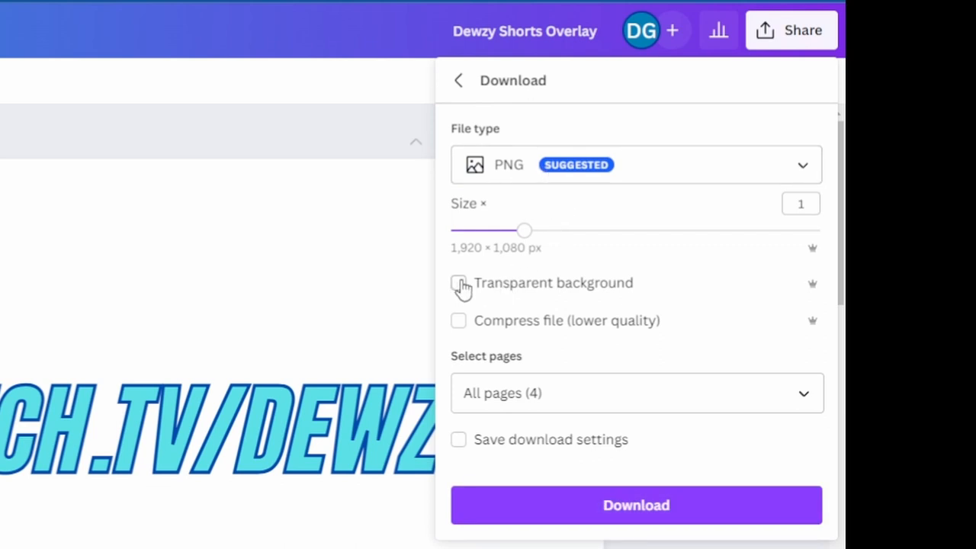
{"action": "left_click", "coordinate": [458, 283]}
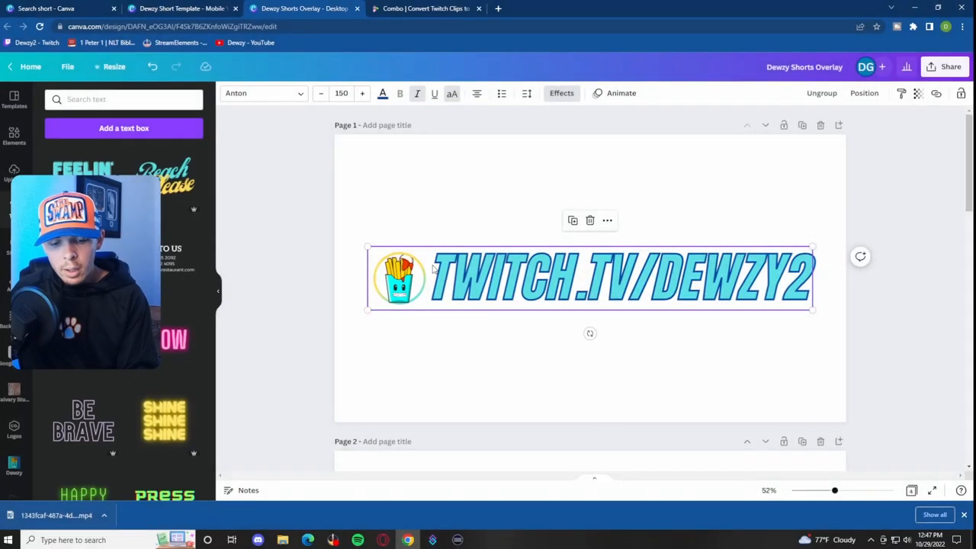
{"action": "mouse_move", "coordinate": [432, 225]}
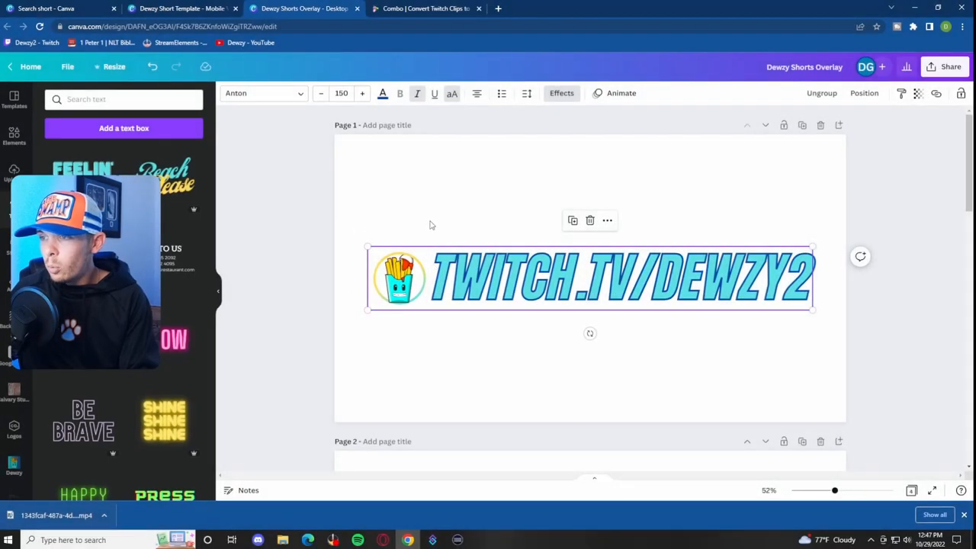
{"action": "left_click", "coordinate": [183, 9]}
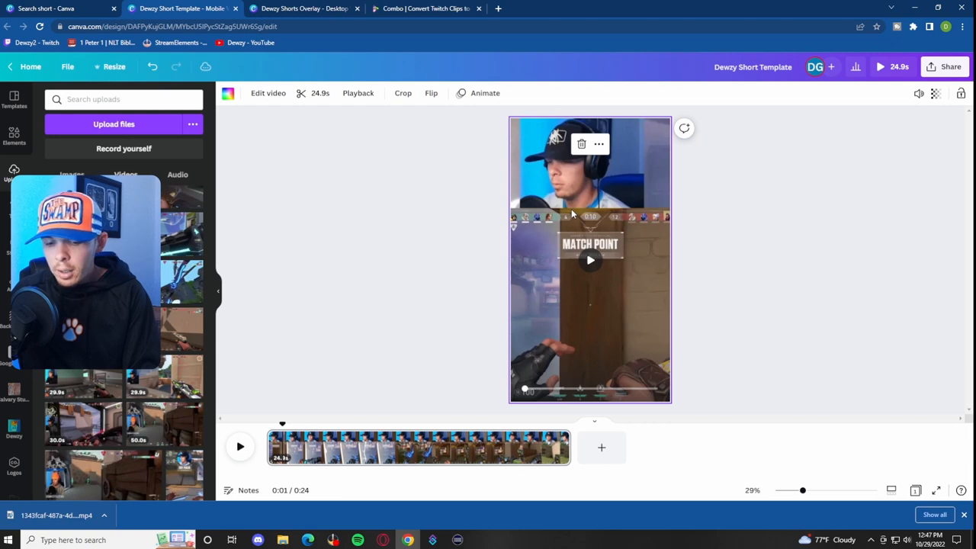
- Paste the fries-logo TWITCH.TV/DEWZY2 overlay, shrink it, and centre it below MATCH POINT
{"action": "left_click", "coordinate": [594, 160]}
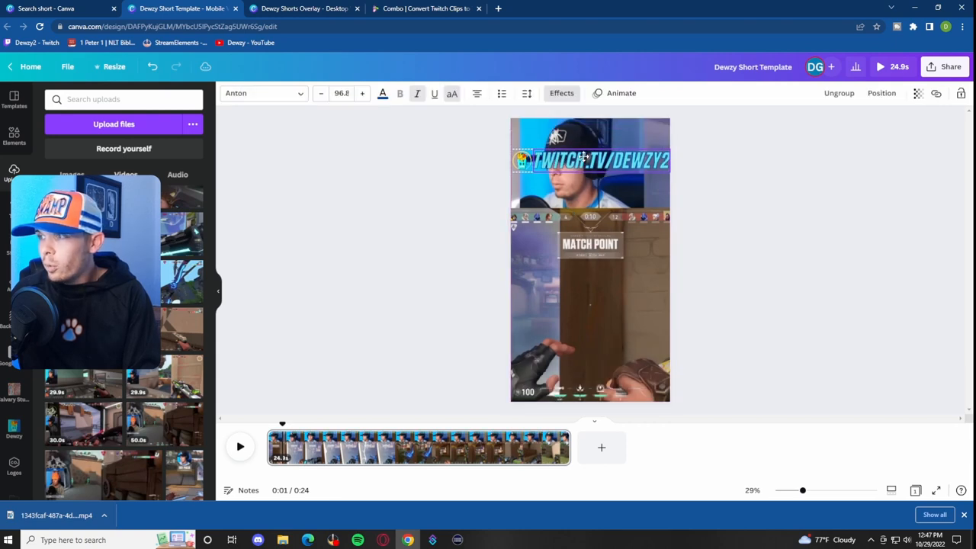
{"action": "left_click_drag", "start_coordinate": [589, 160], "coordinate": [590, 209]}
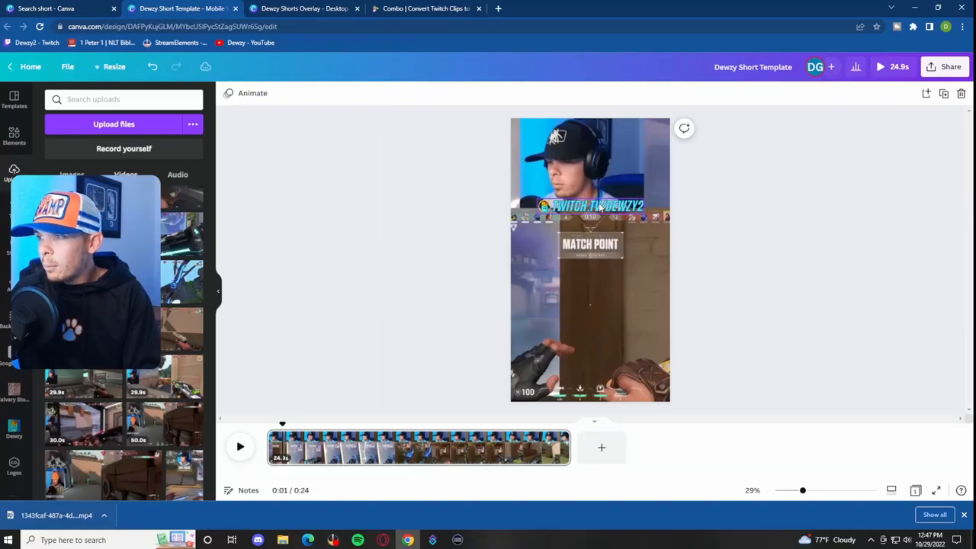
{"action": "left_click", "coordinate": [594, 204]}
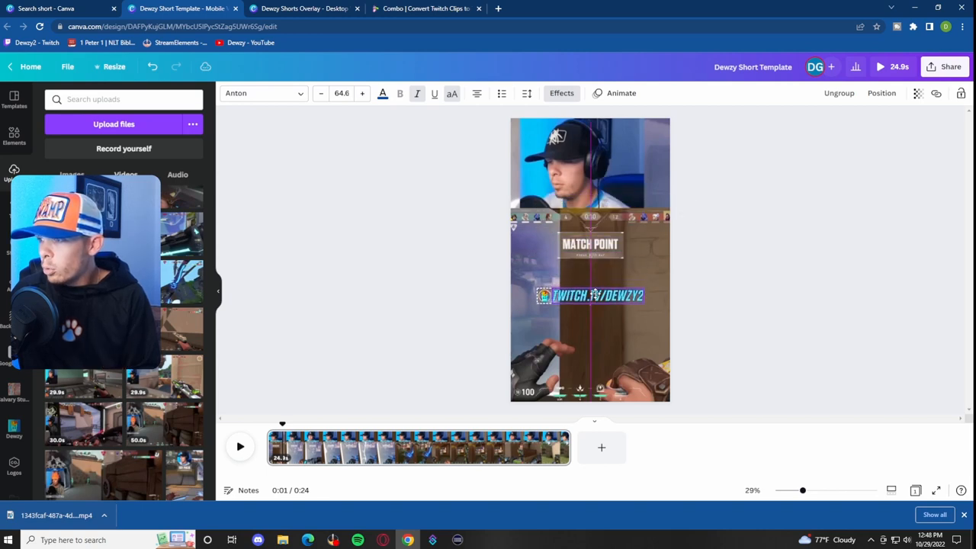
{"action": "left_click", "coordinate": [597, 295]}
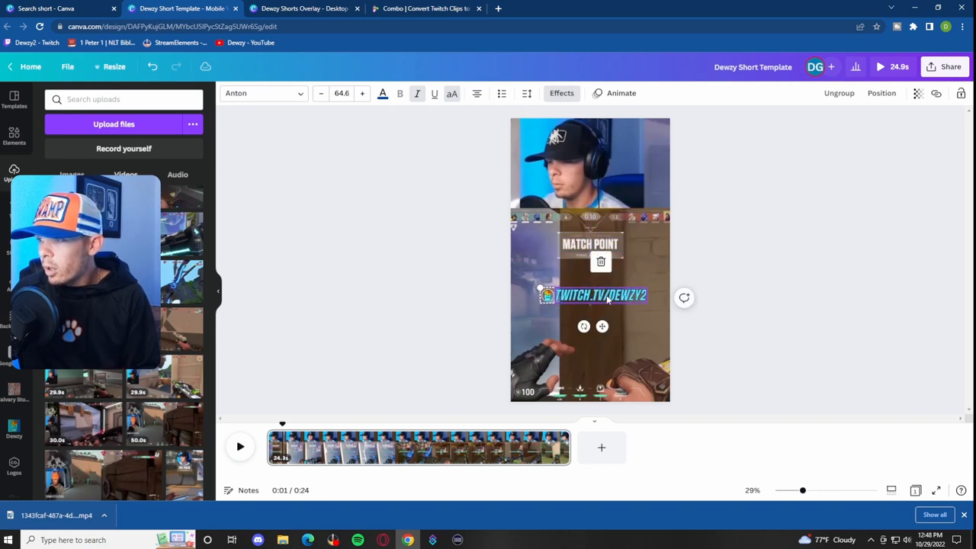
{"action": "left_click", "coordinate": [753, 252]}
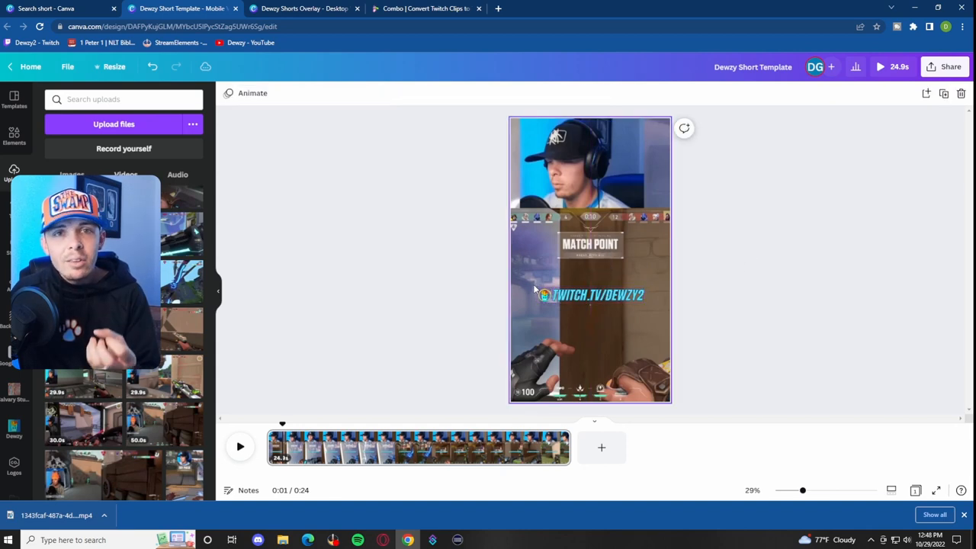
{"action": "left_click", "coordinate": [590, 295]}
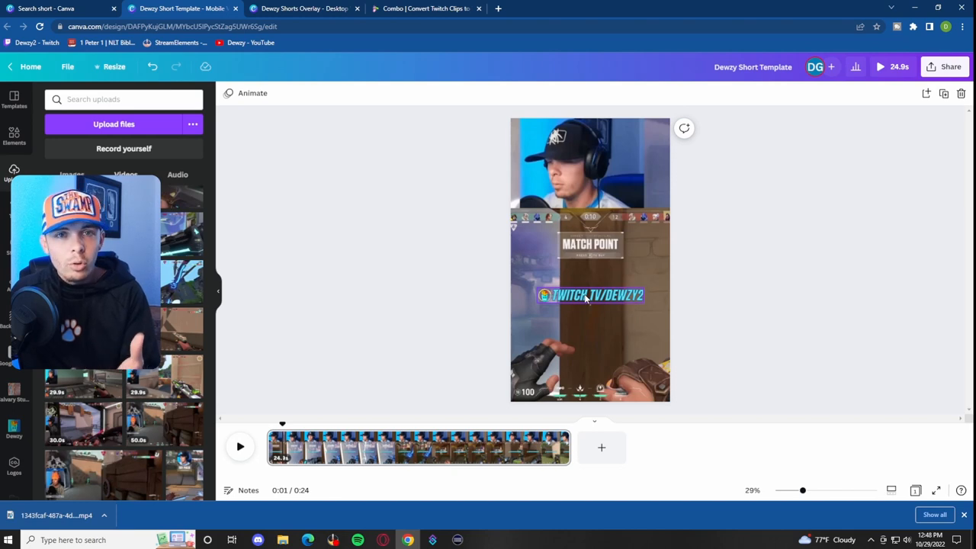
{"action": "left_click", "coordinate": [721, 265]}
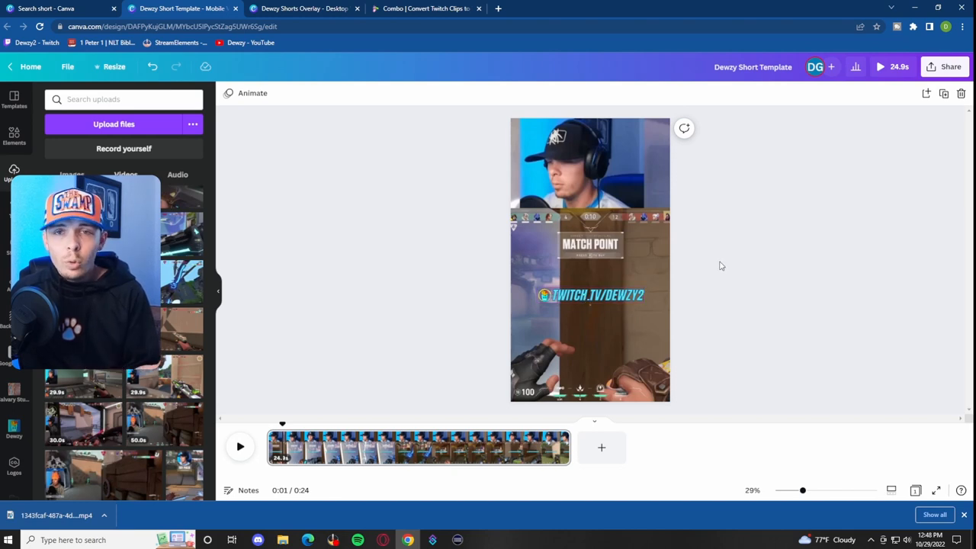
- Open the short's Share download options with MP4 Video as the file type
{"action": "left_click", "coordinate": [949, 66]}
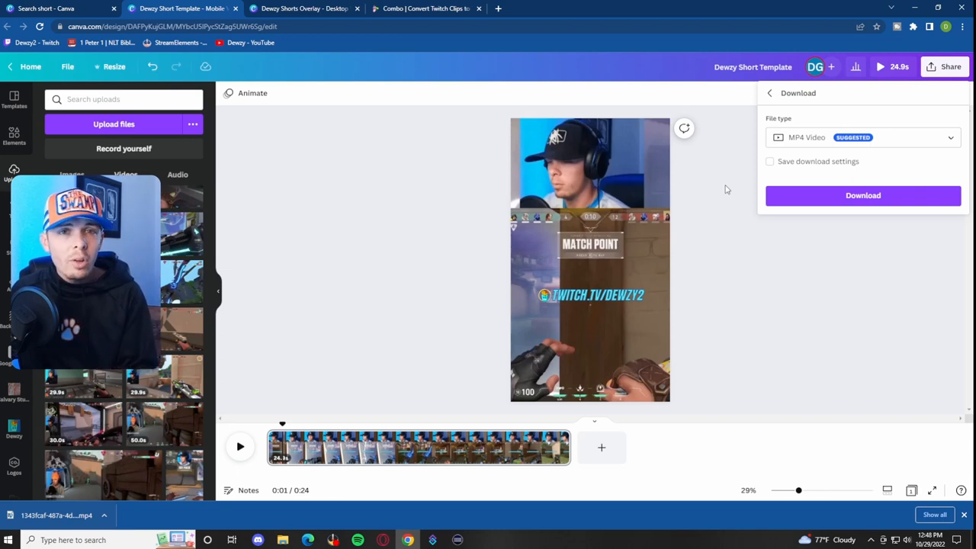
{"action": "mouse_move", "coordinate": [373, 181]}
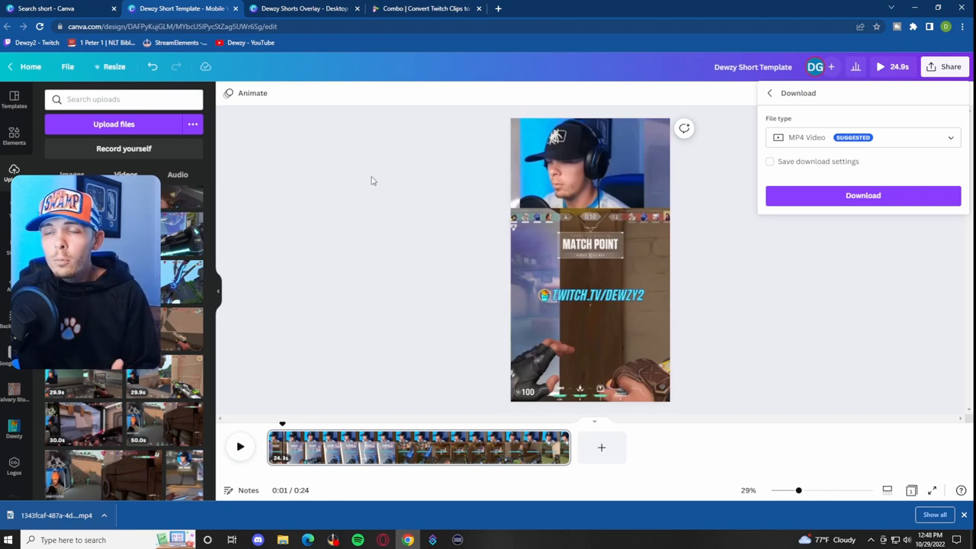